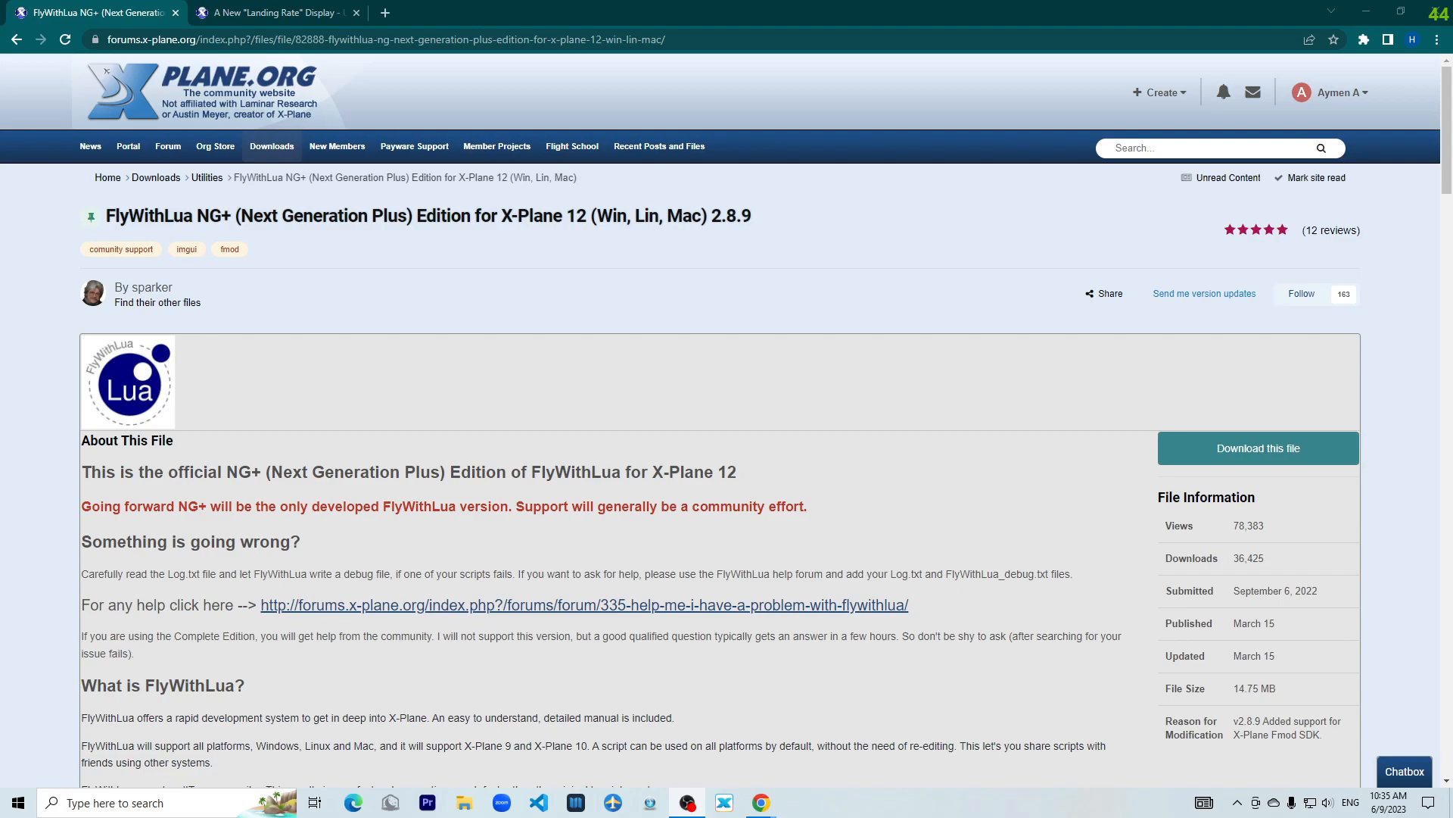
mouse_move(902, 471)
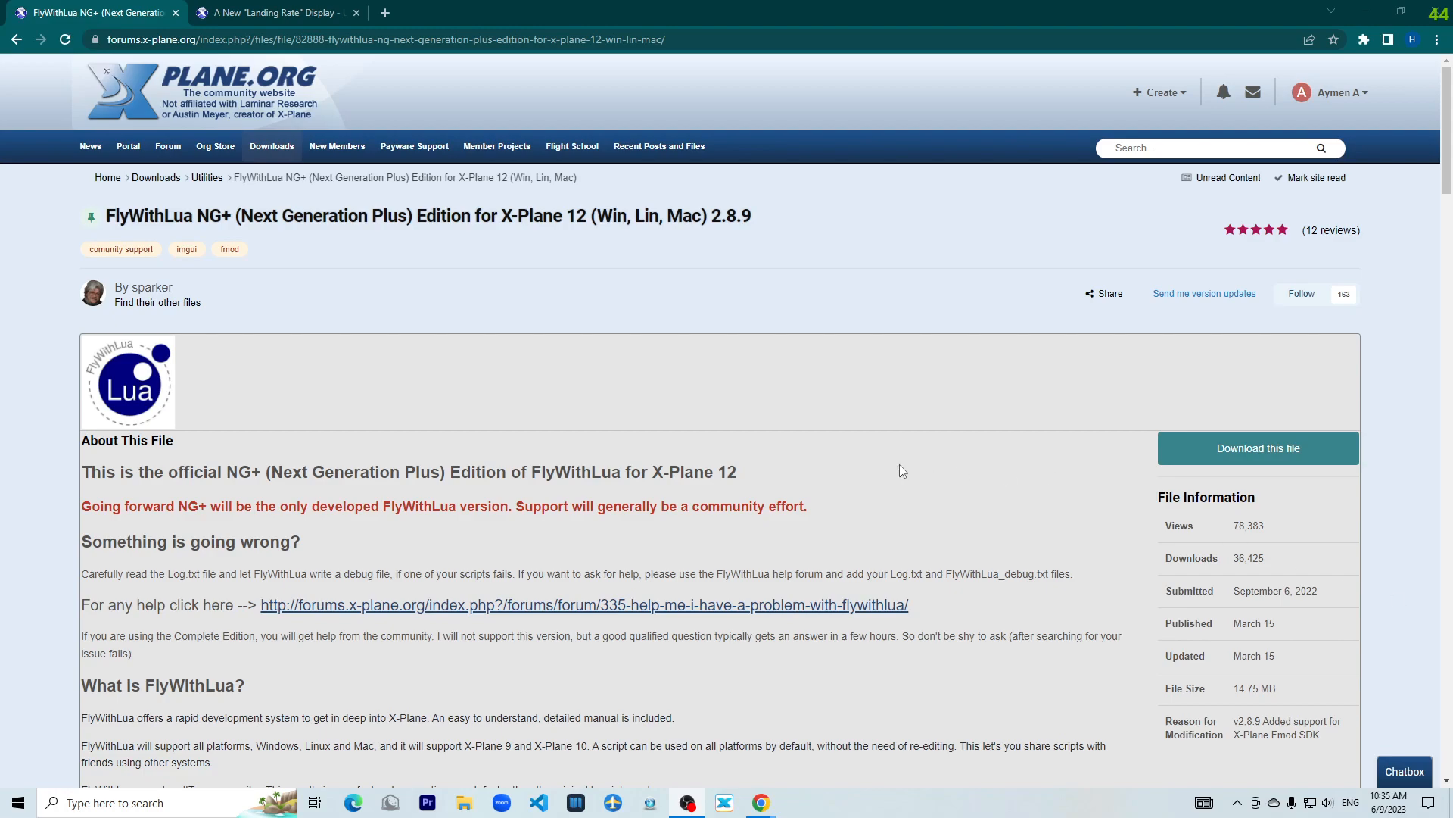
mouse_move(952, 391)
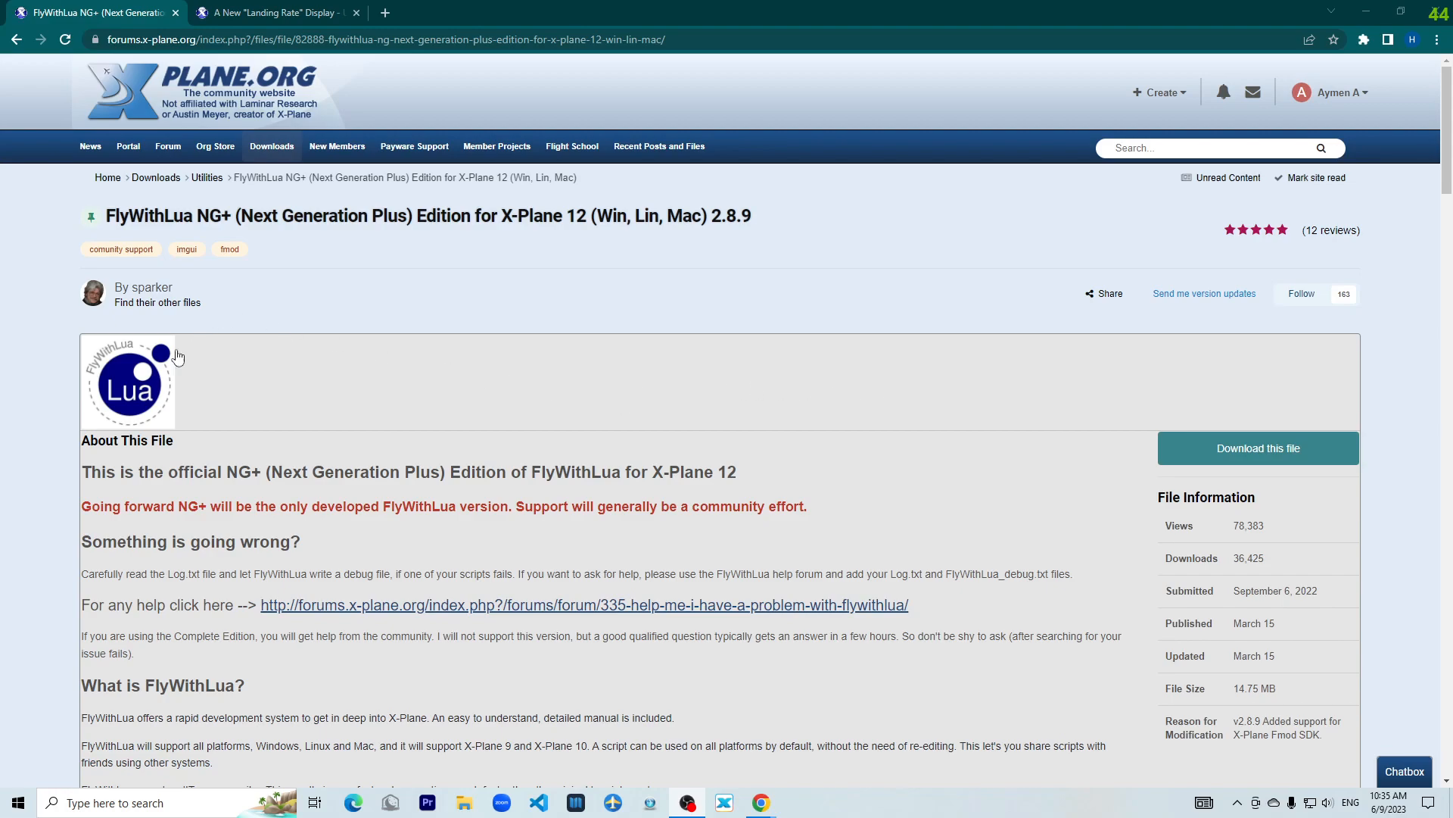
mouse_move(501, 436)
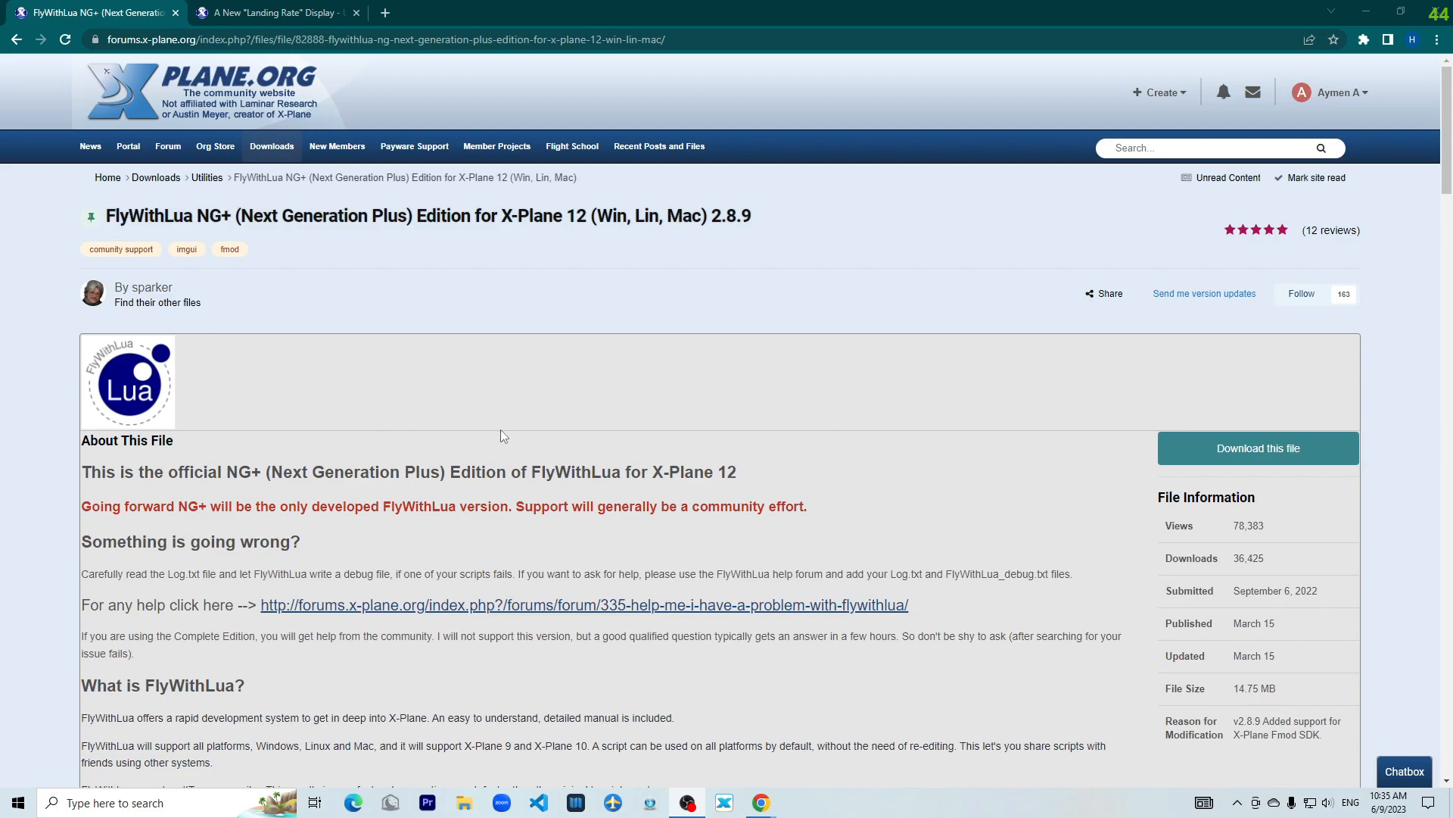
Open the downloaded FlyWithLua NG+ archive and enter its FlyWithLua folder.
double_click(137, 215)
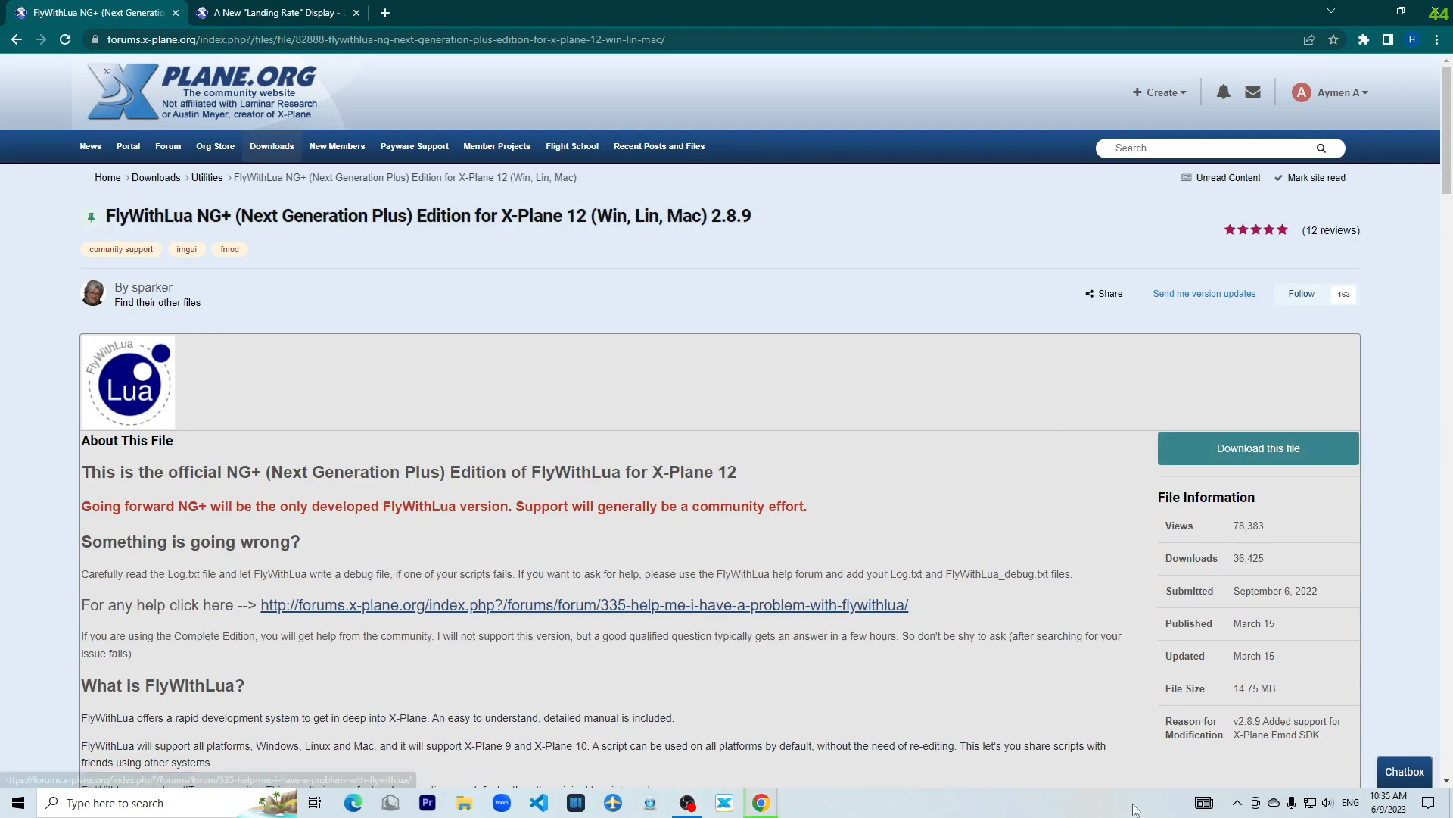
click(1257, 448)
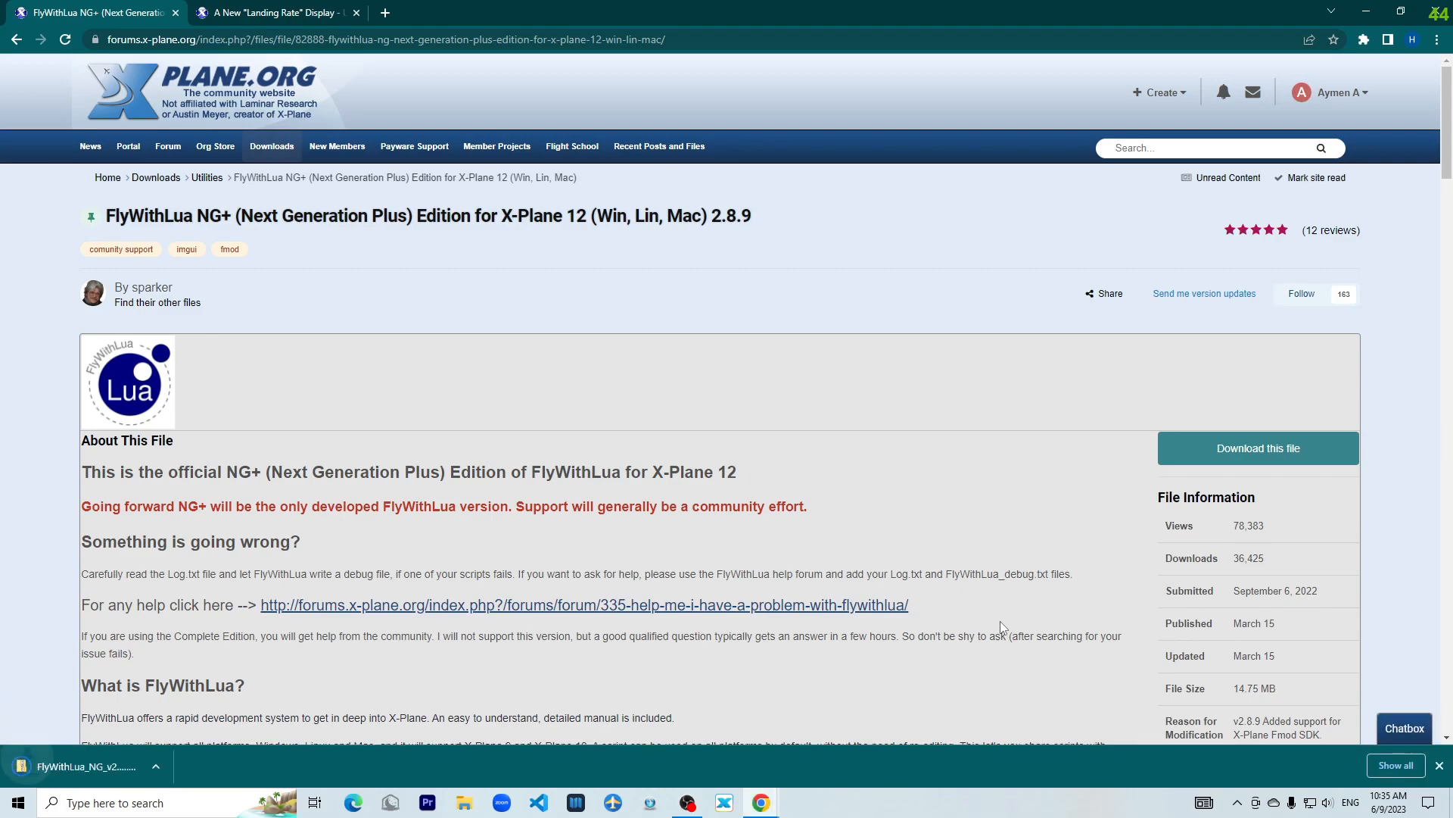
click(83, 766)
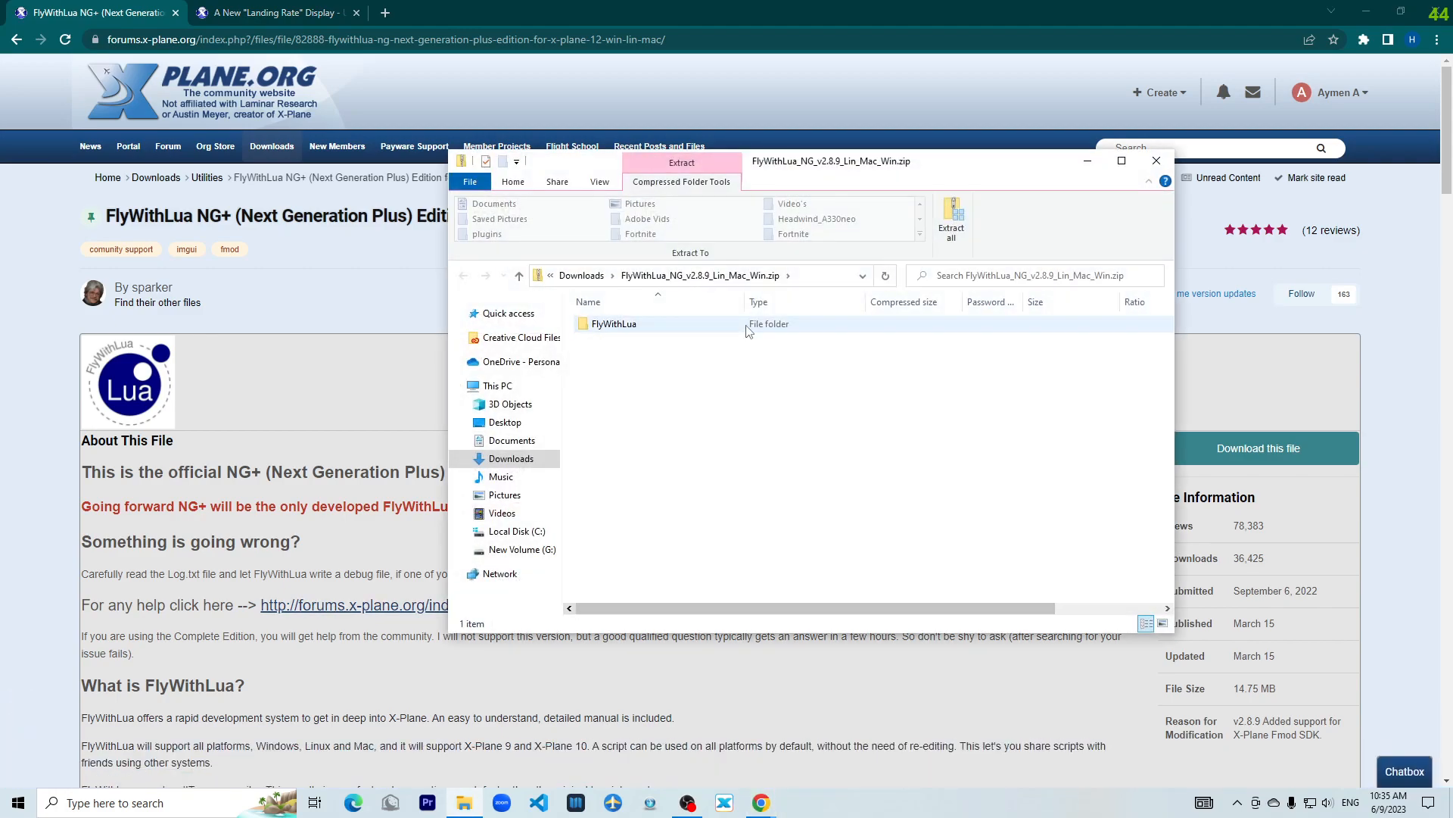
click(614, 324)
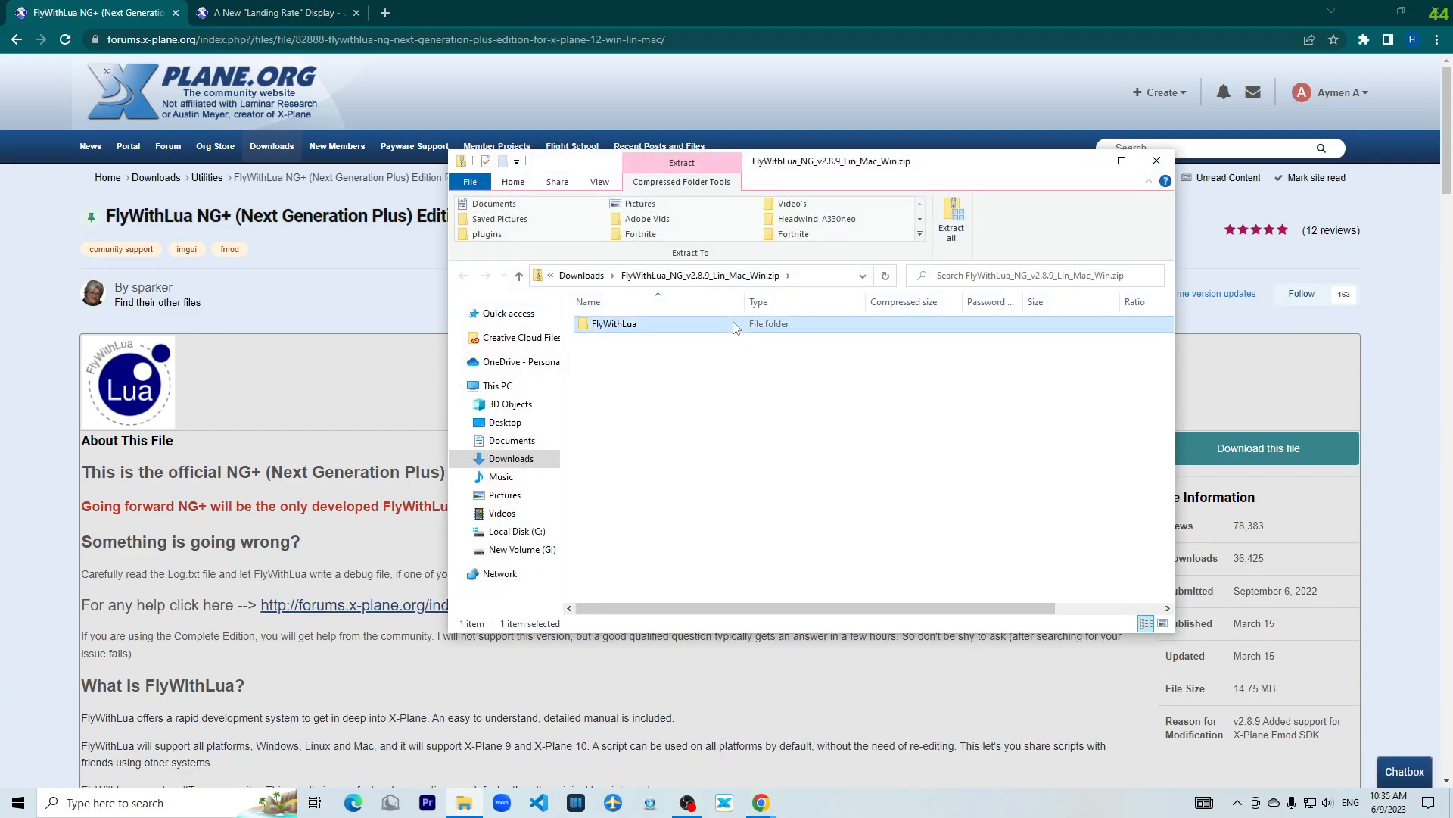
double_click(614, 323)
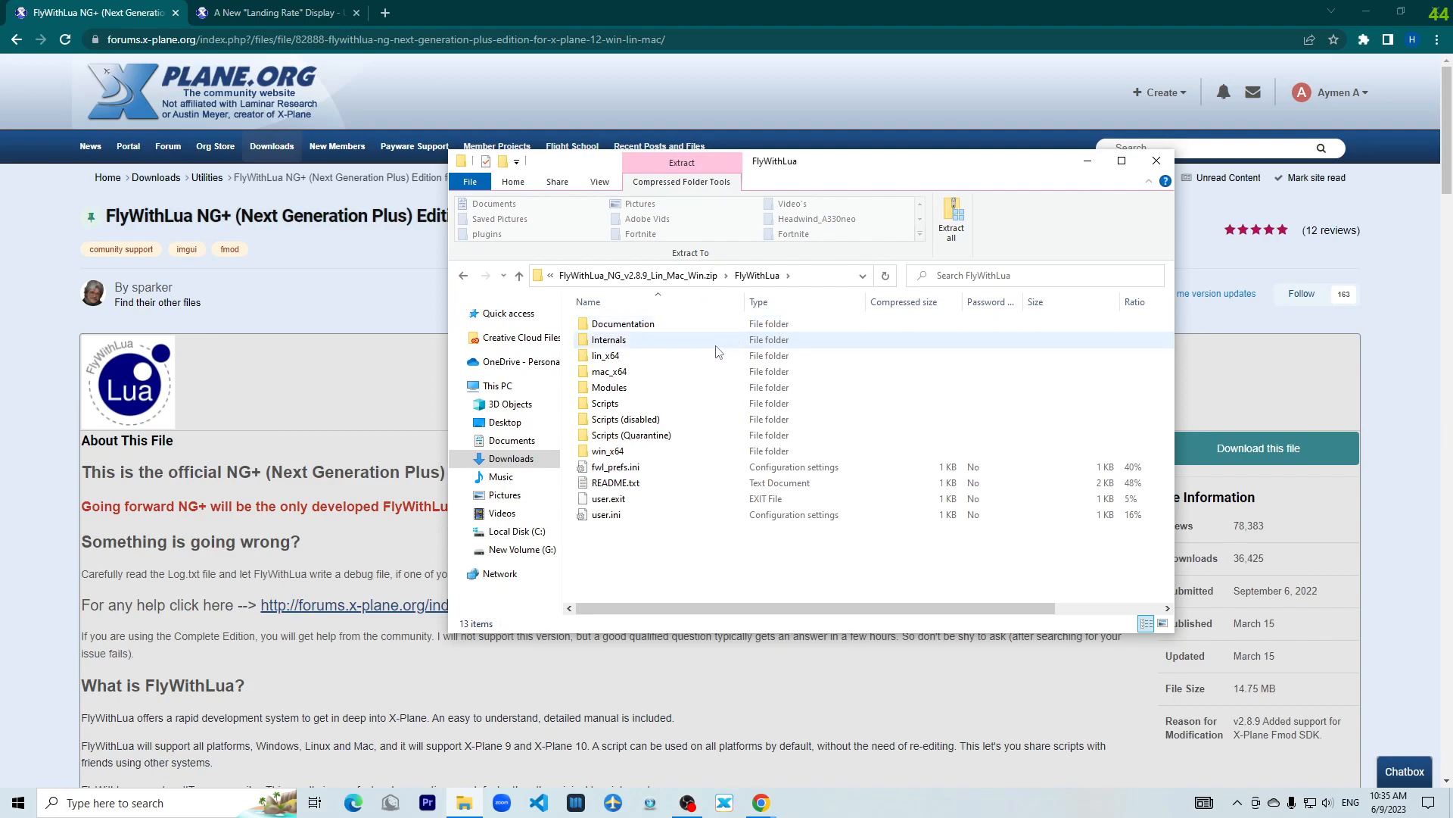
Delete the sample 'please read the manual.lua' script from the Scripts folder.
double_click(604, 402)
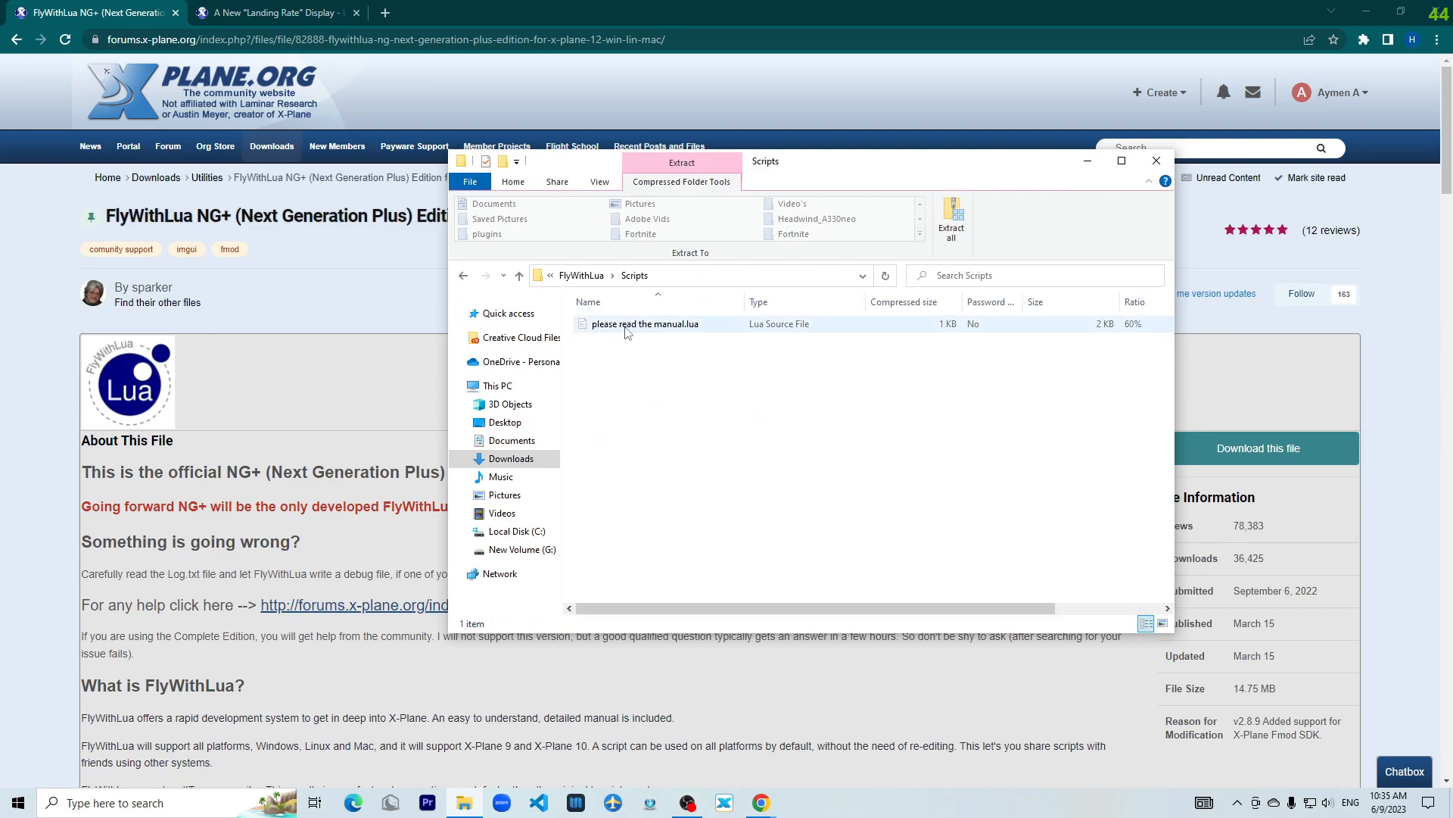
click(645, 323)
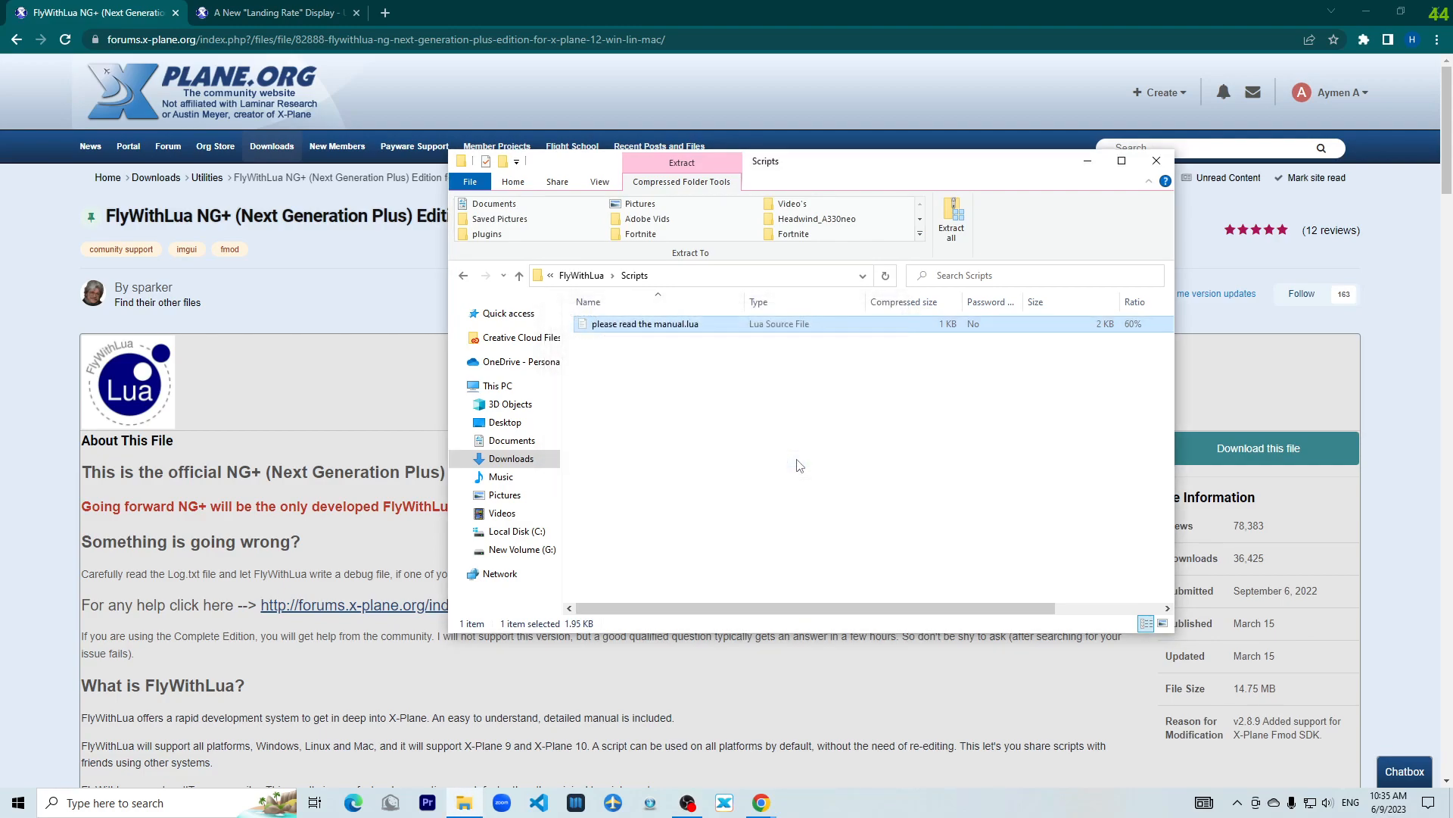
key(Delete)
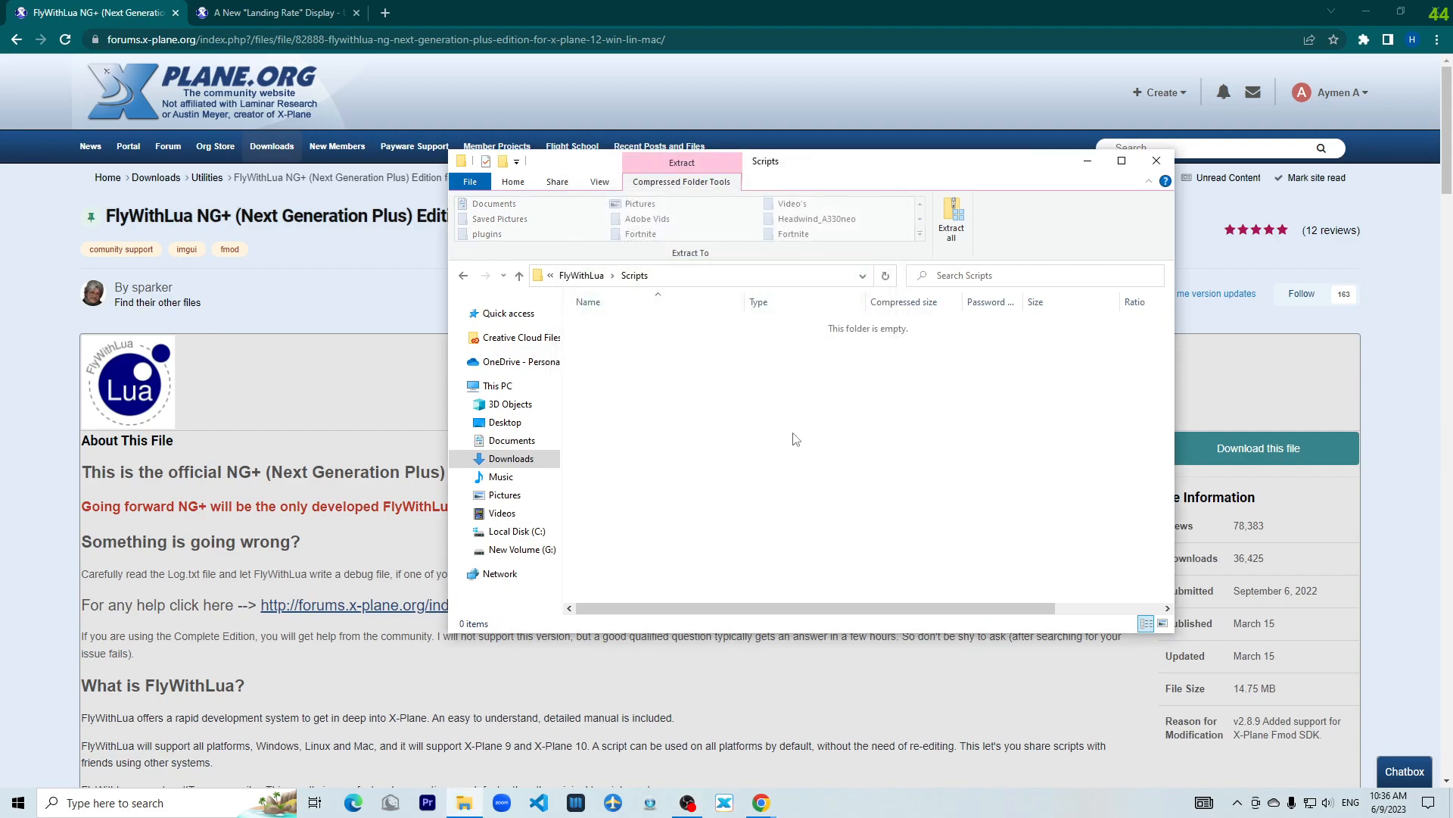
mouse_move(438, 313)
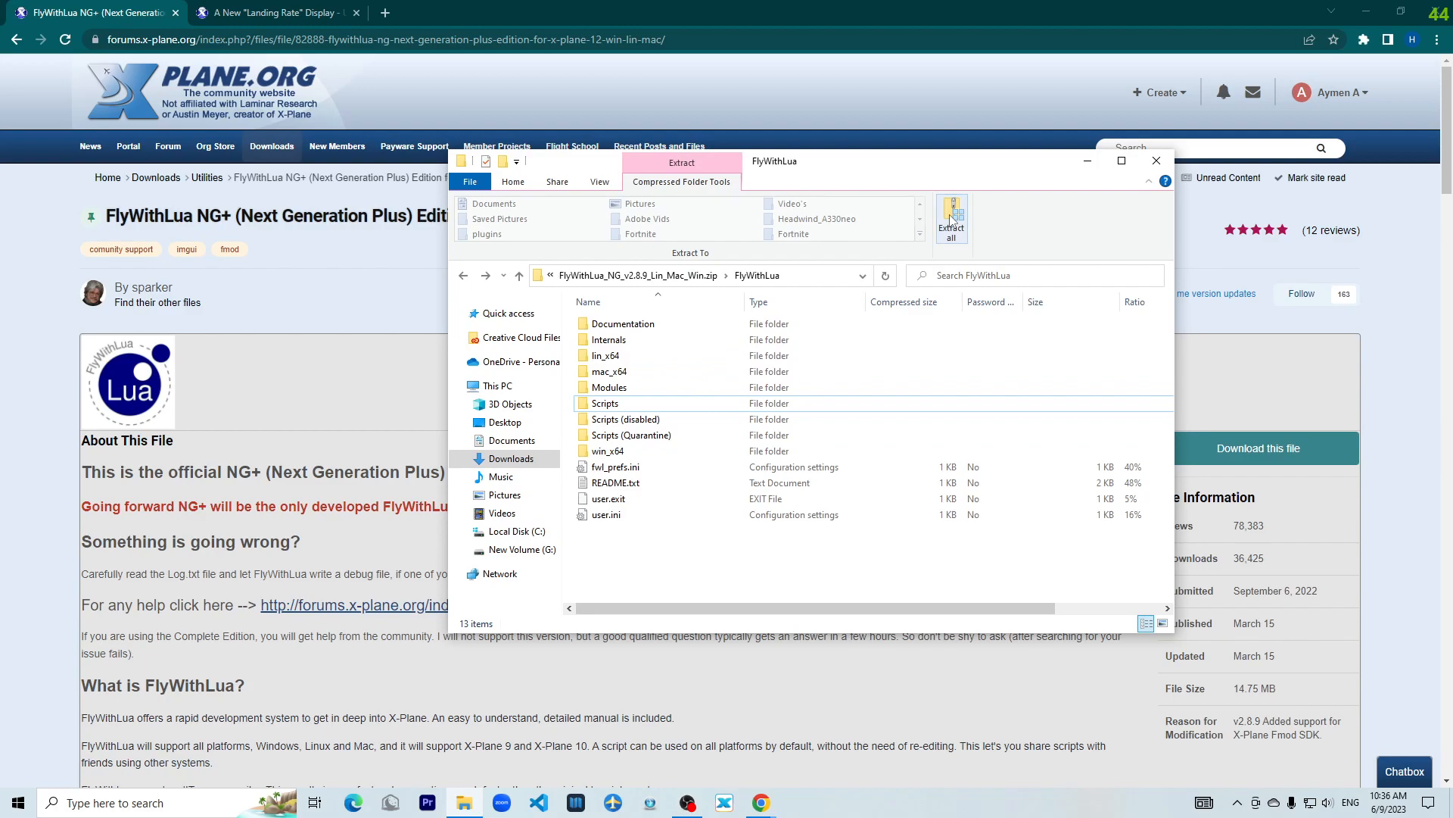
Extract the FlyWithLua folder into the X-Plane 12 Resources\plugins folder.
click(951, 211)
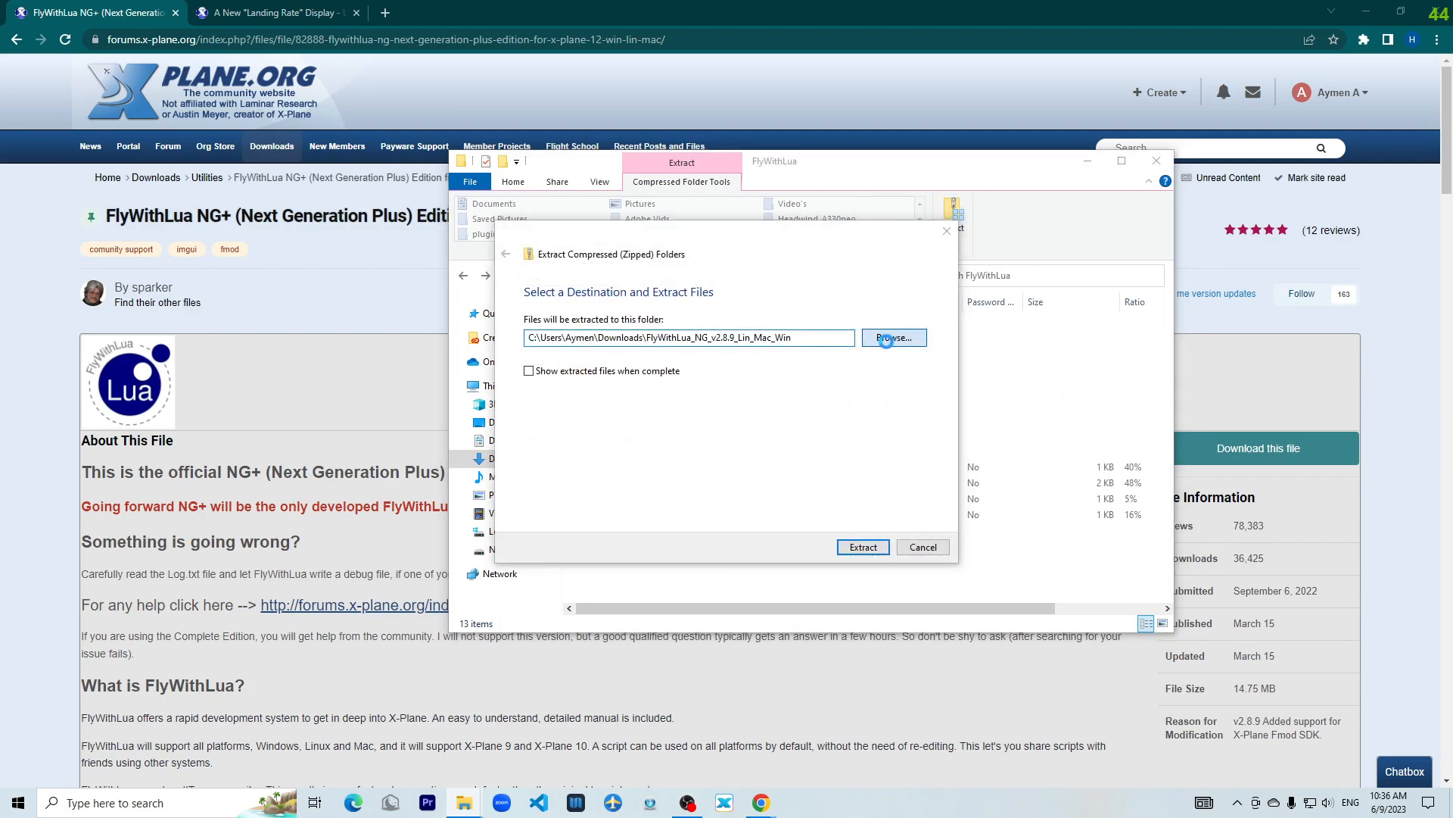
click(893, 337)
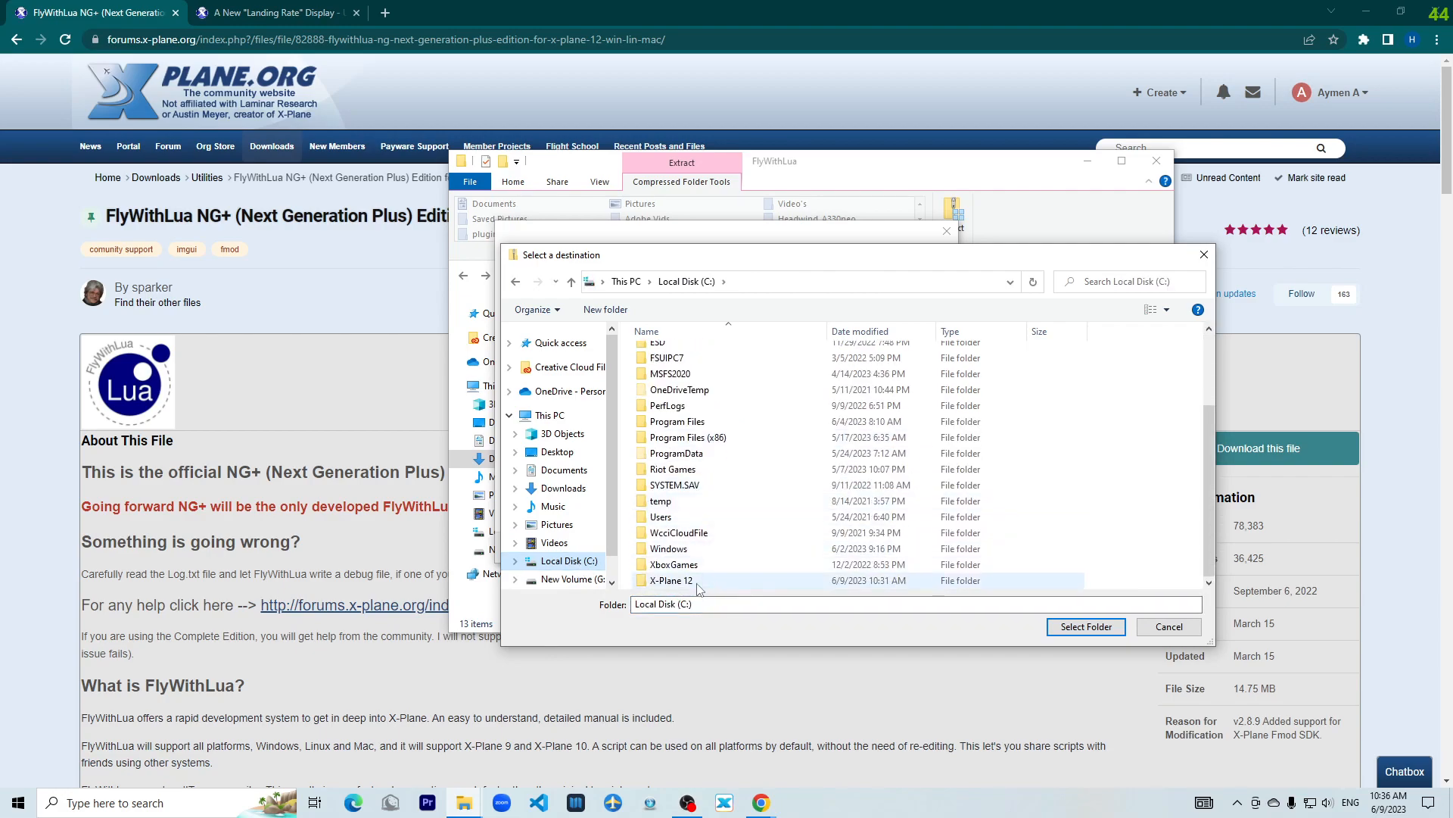
double_click(672, 581)
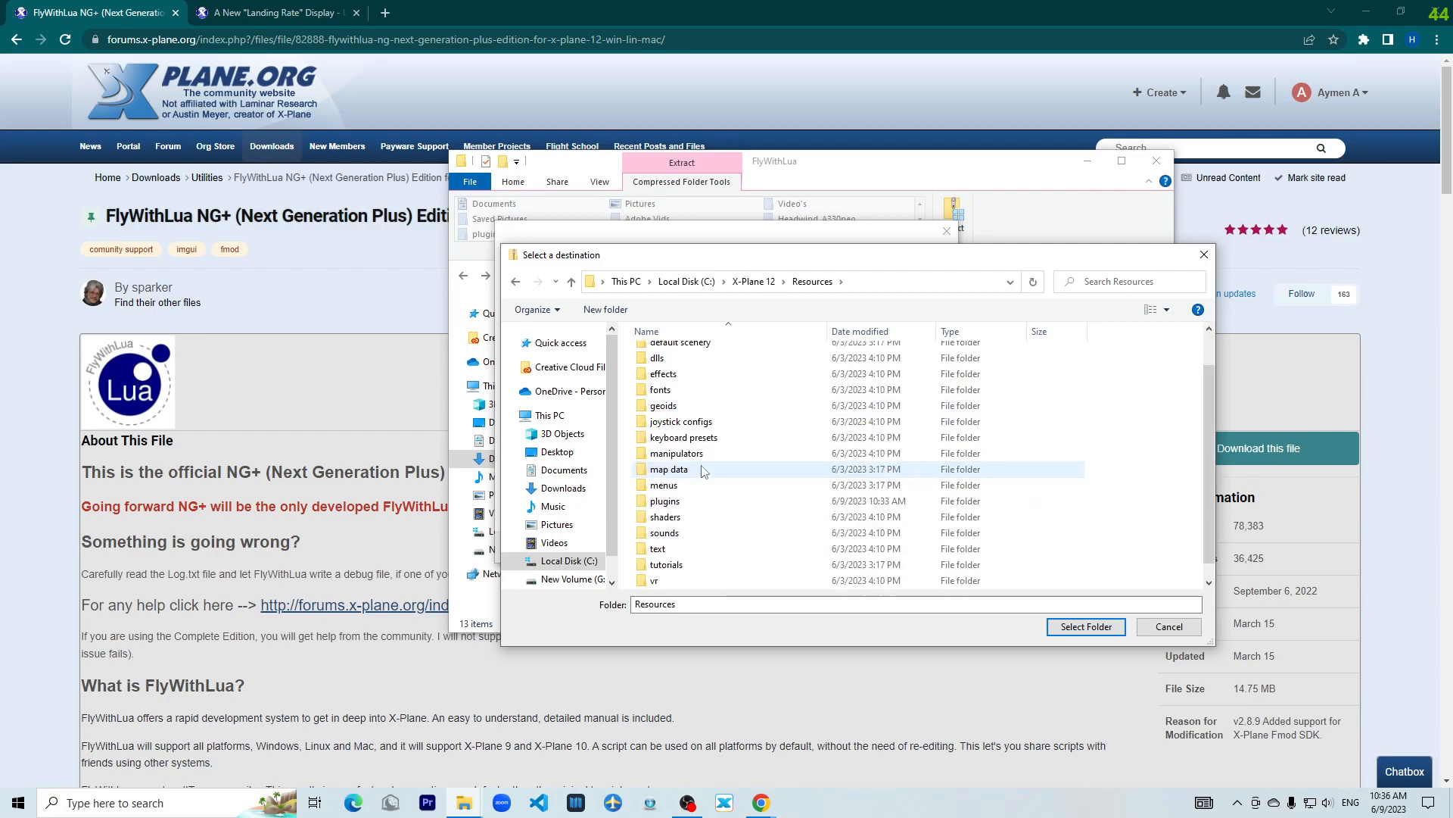
double_click(664, 500)
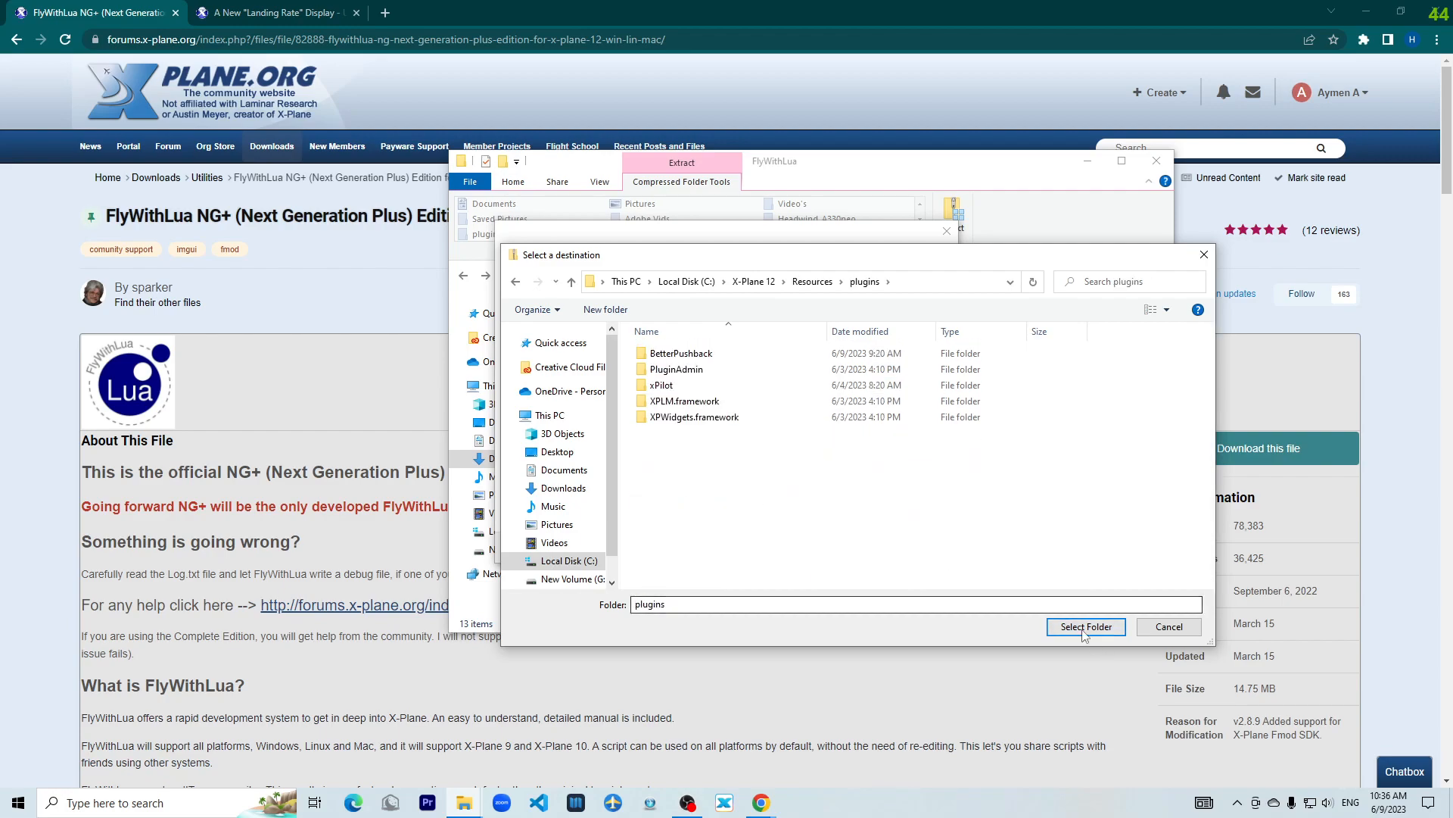
click(1086, 626)
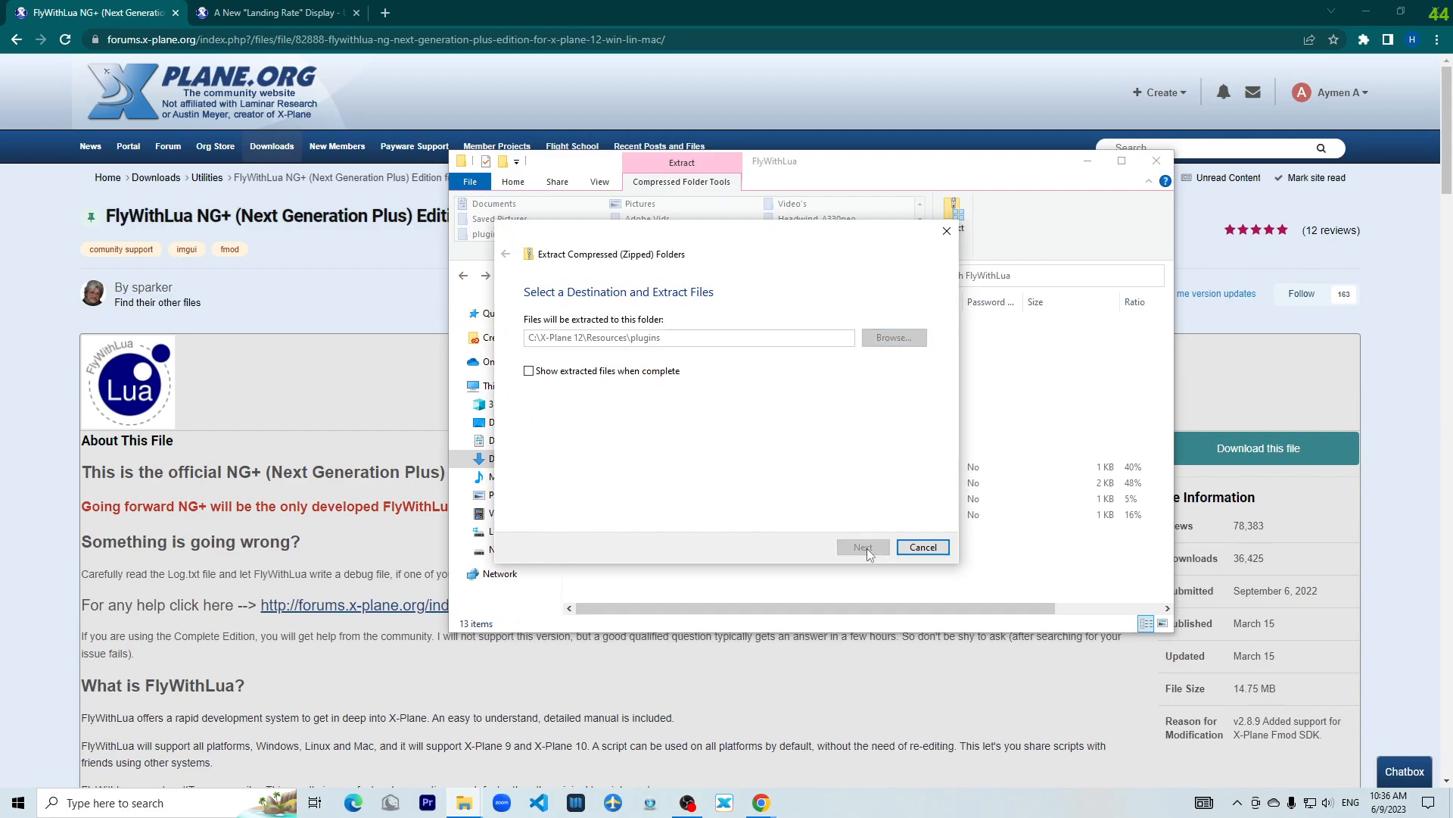
click(861, 546)
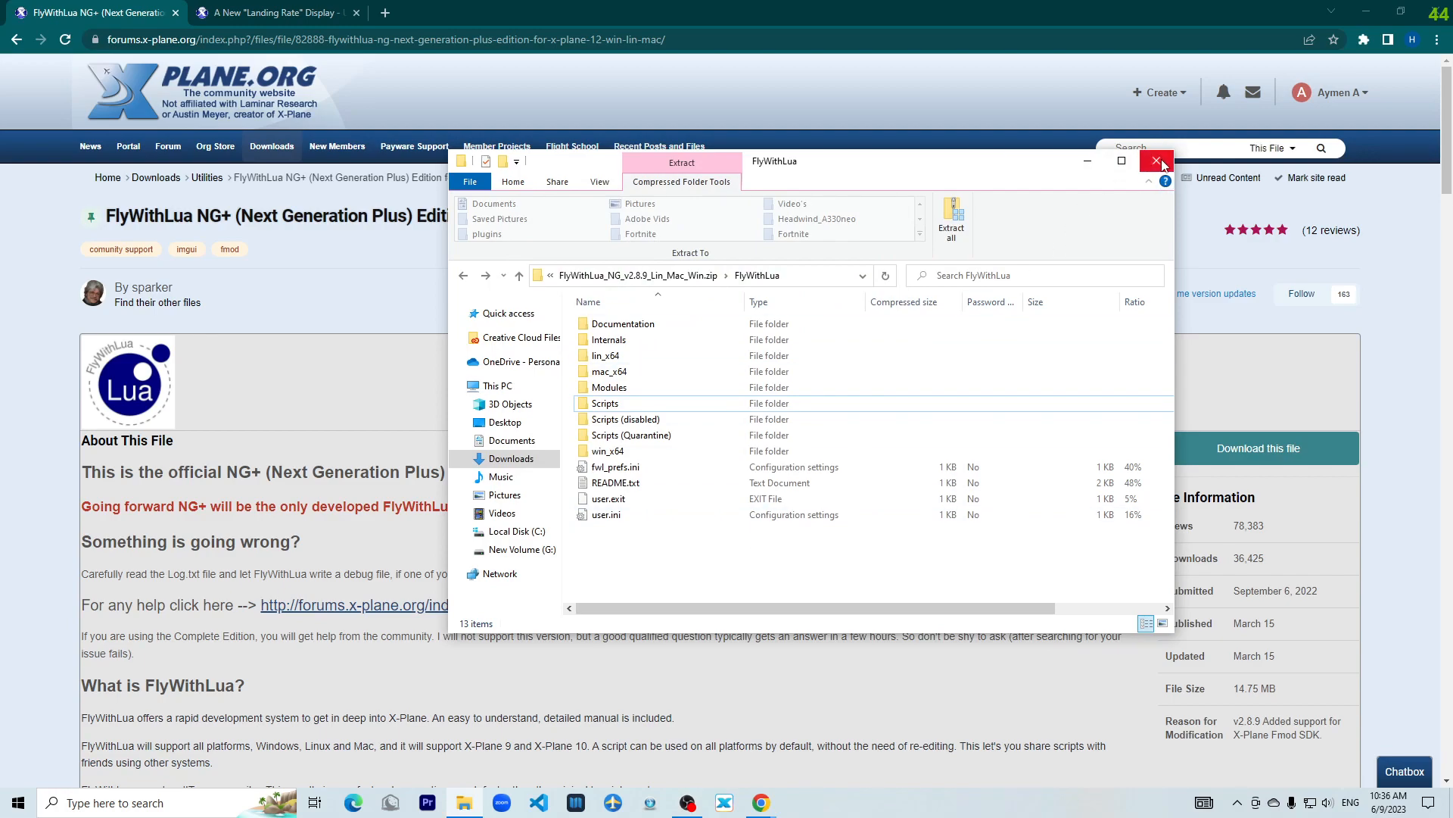
Close the FlyWithLua archive and open the LandingRate-1.83VR zip to copy LandingRate.lua.
click(1161, 161)
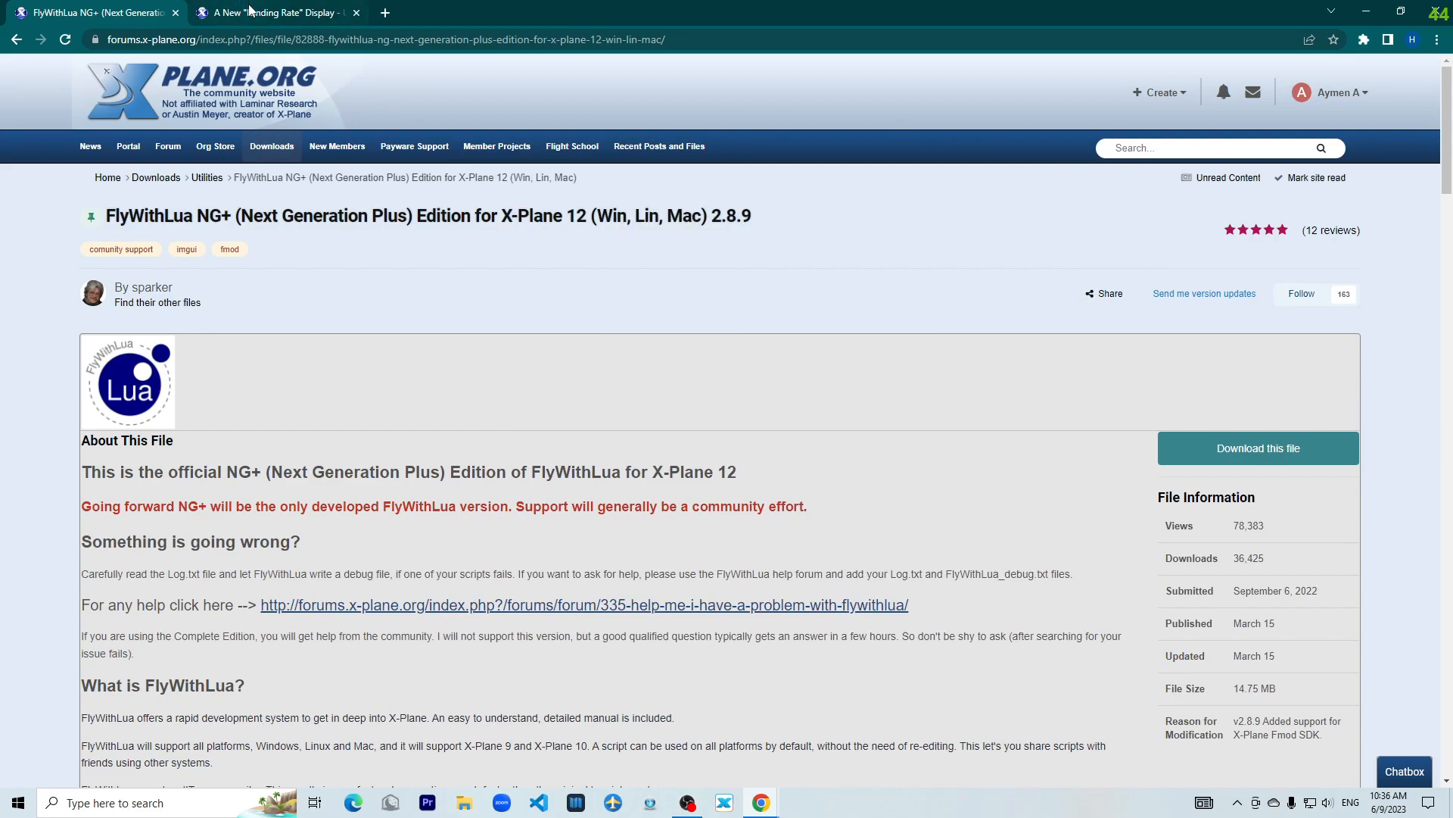
click(269, 12)
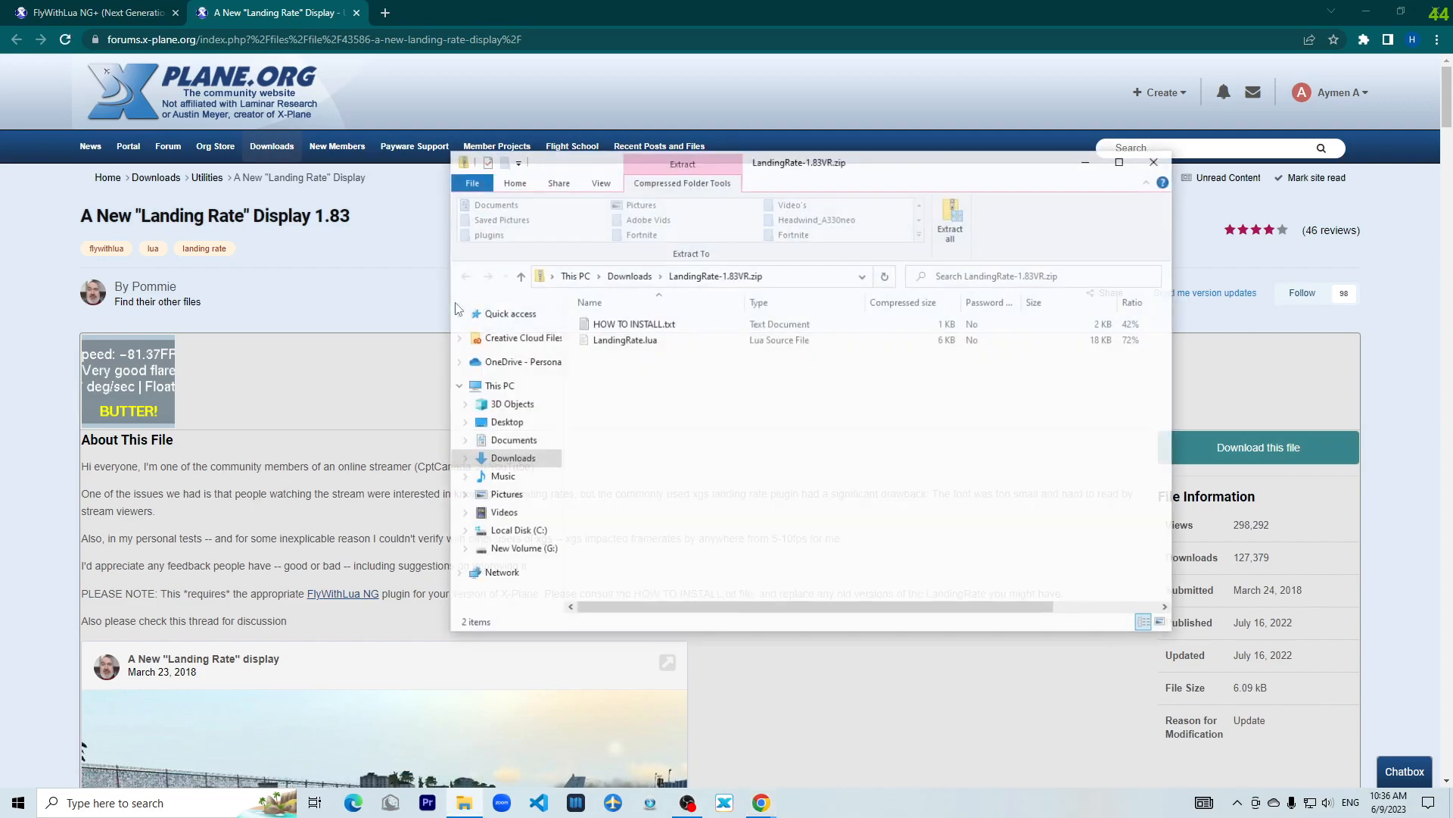
click(624, 339)
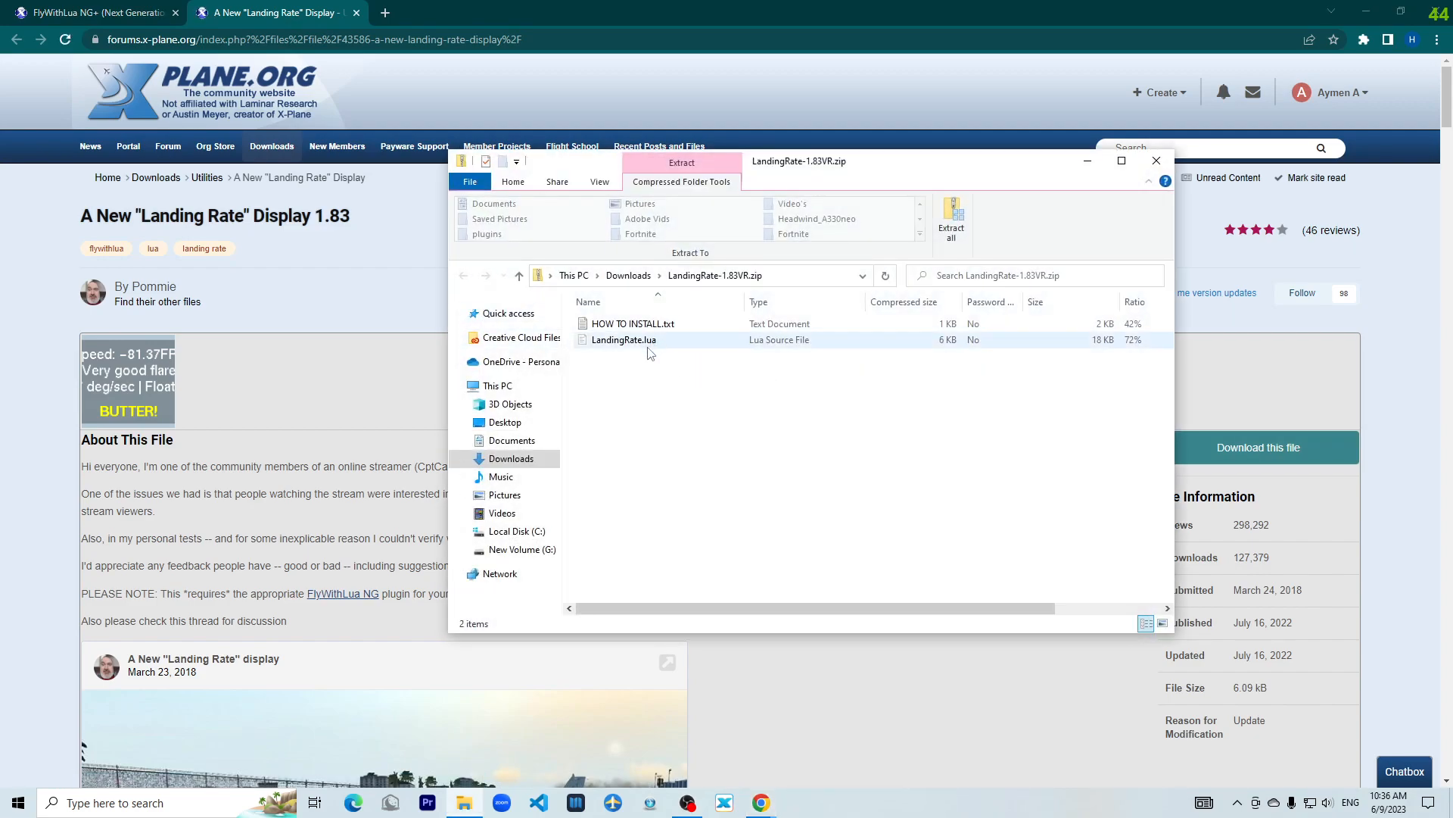
click(624, 339)
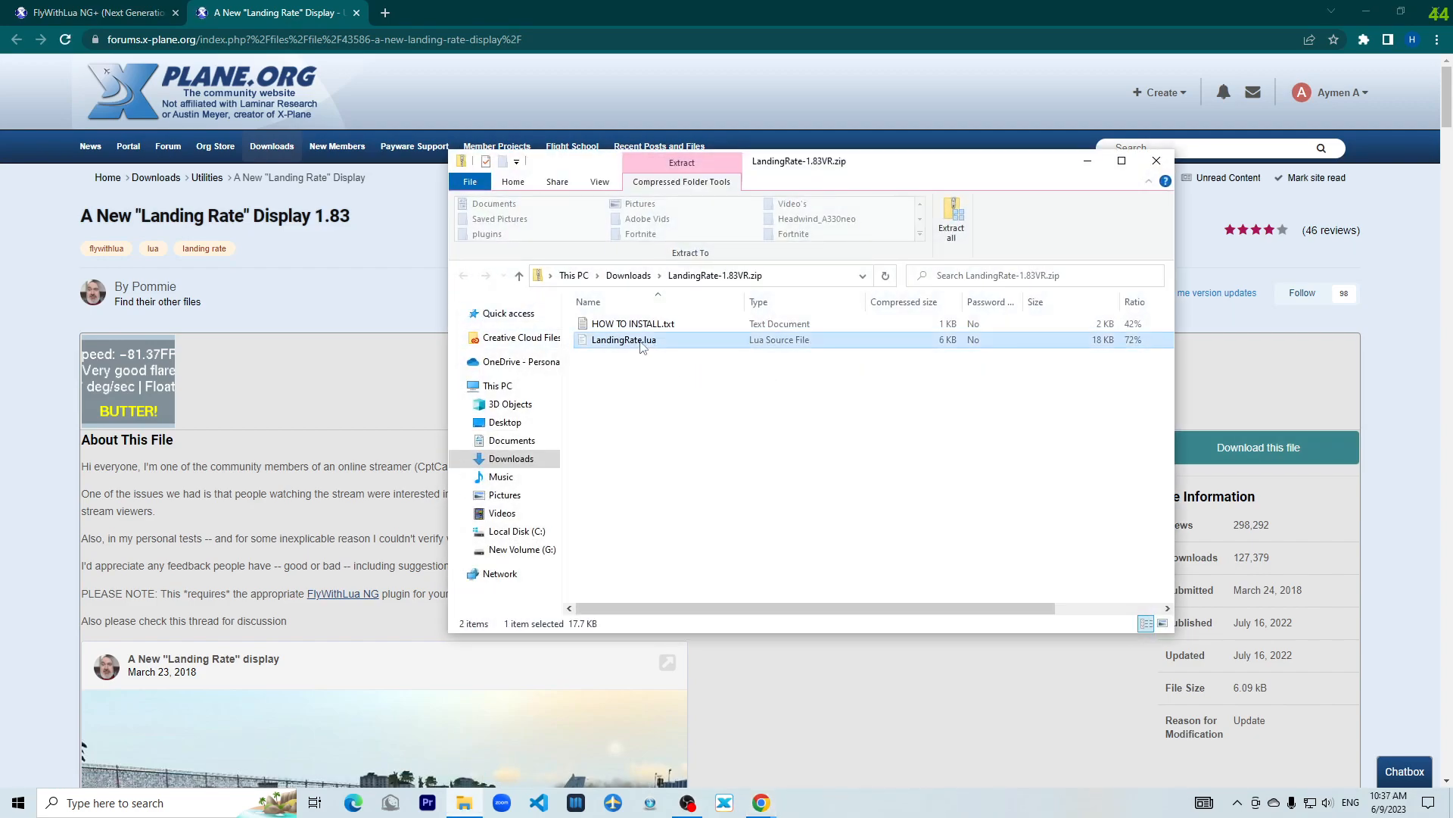
right_click(622, 339)
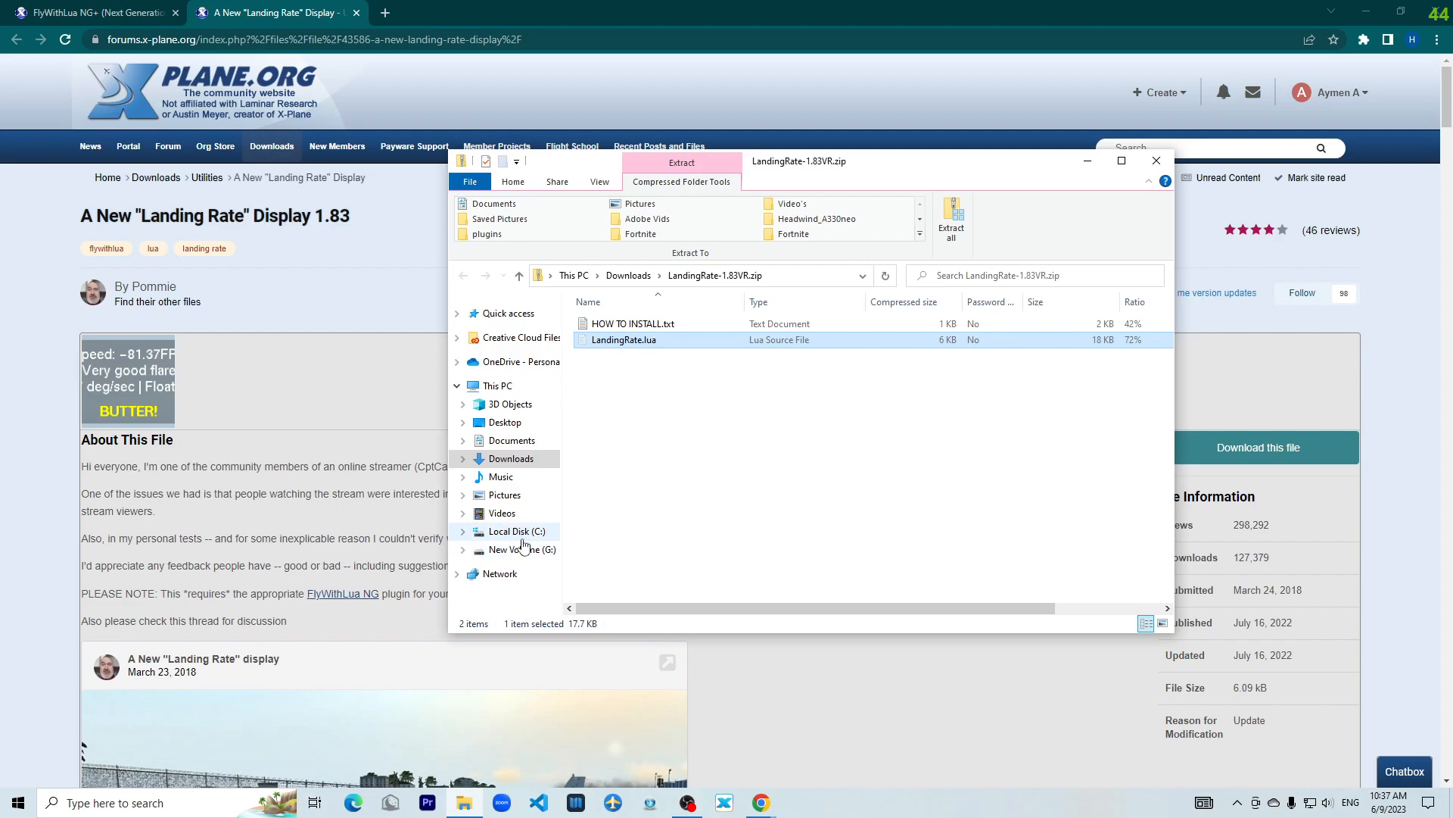
Paste LandingRate.lua into C:\X-Plane 12\Resources\plugins\FlyWithLua\Scripts.
click(516, 531)
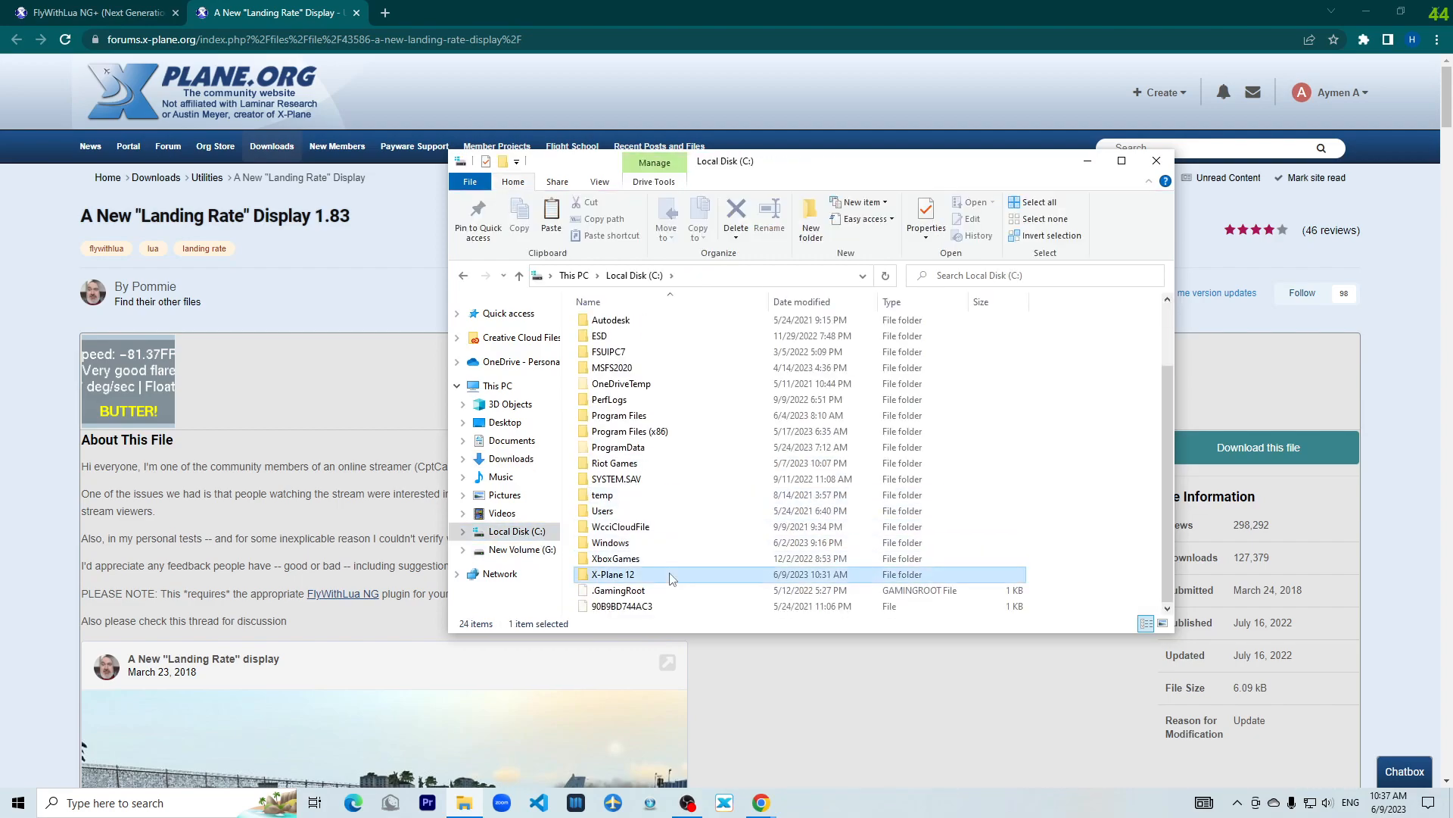
double_click(613, 574)
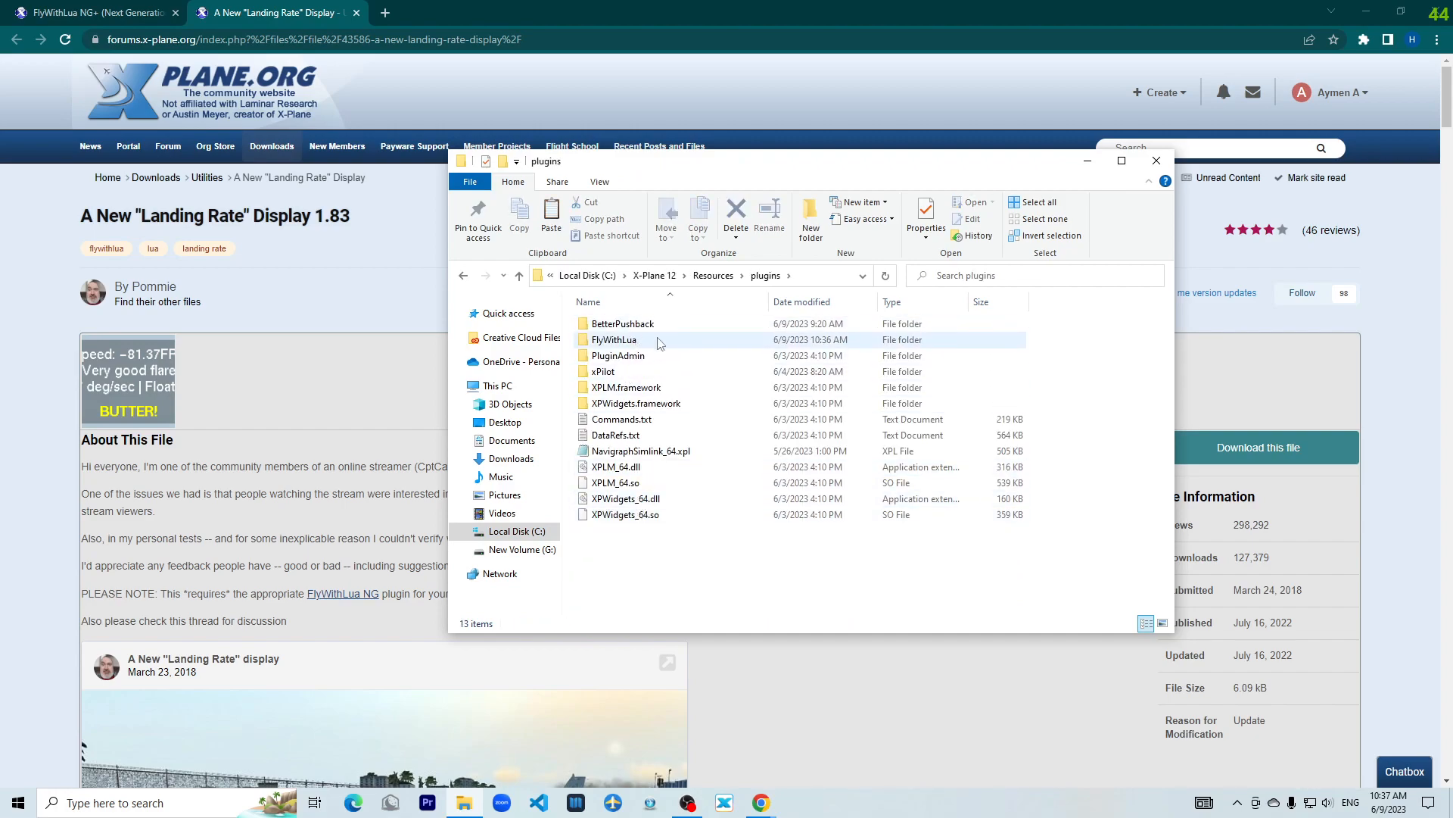
double_click(614, 340)
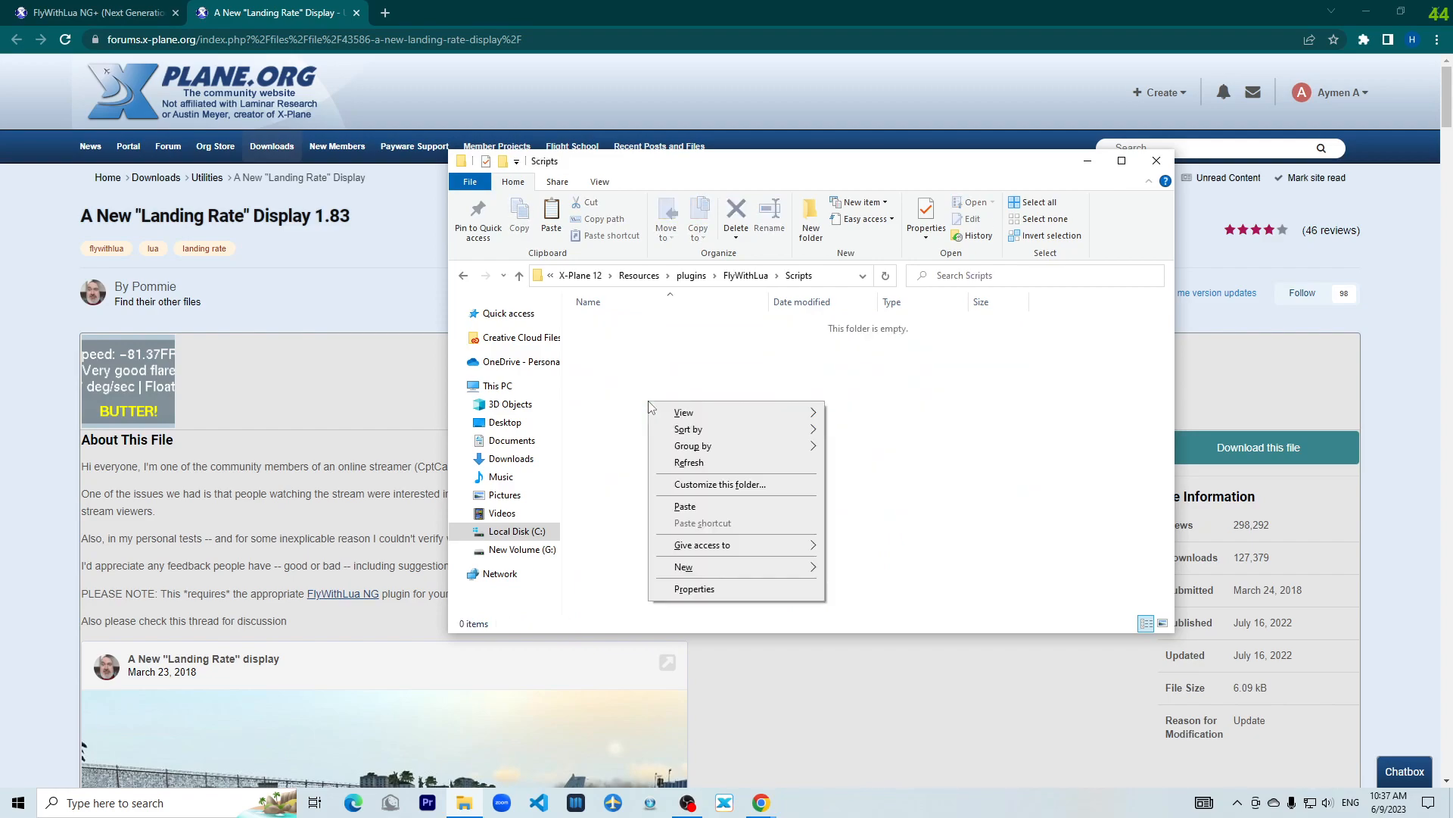
click(685, 505)
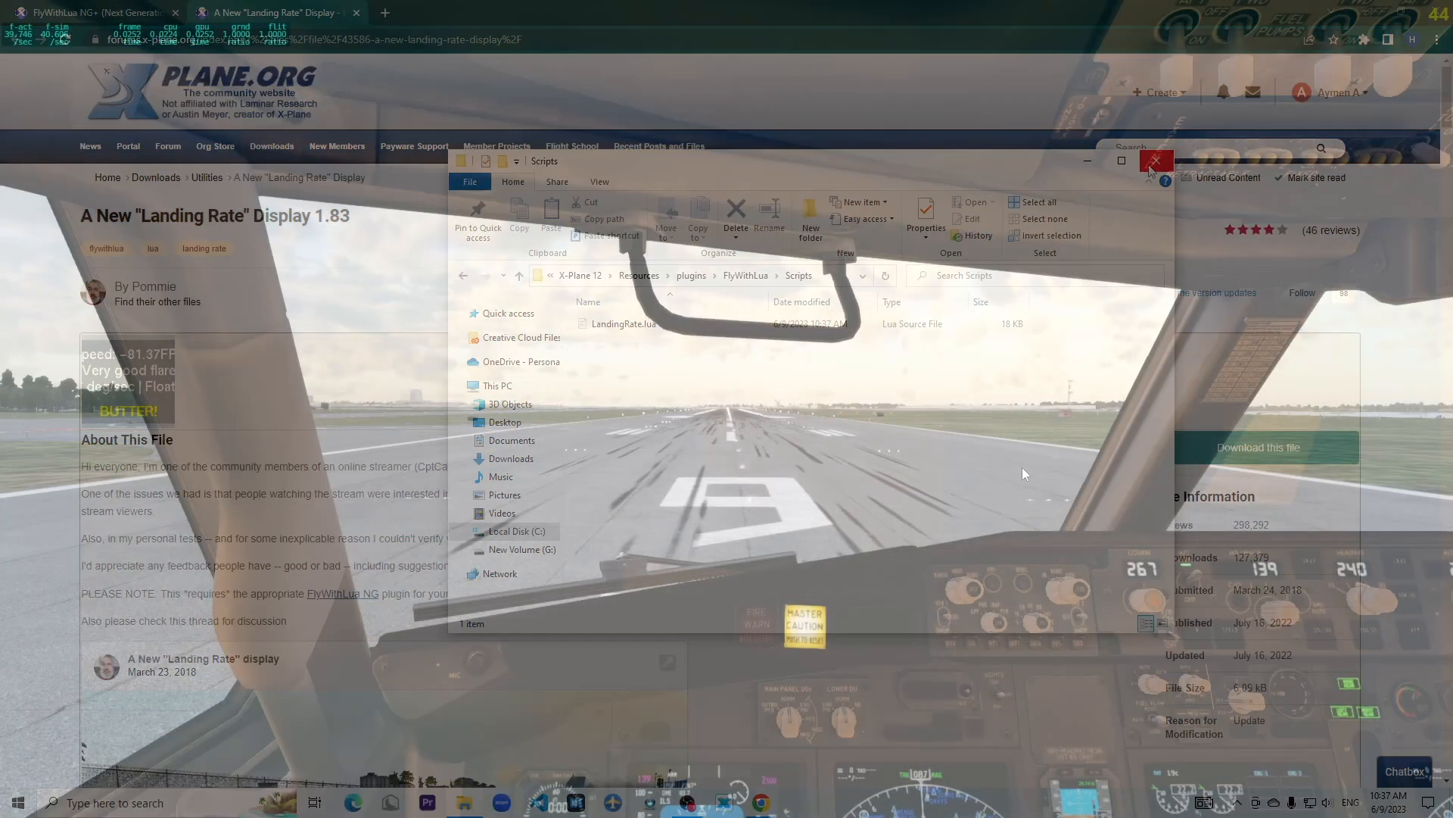
Reload all Lua script files from the Plugins > FlyWithLua menu.
click(1156, 160)
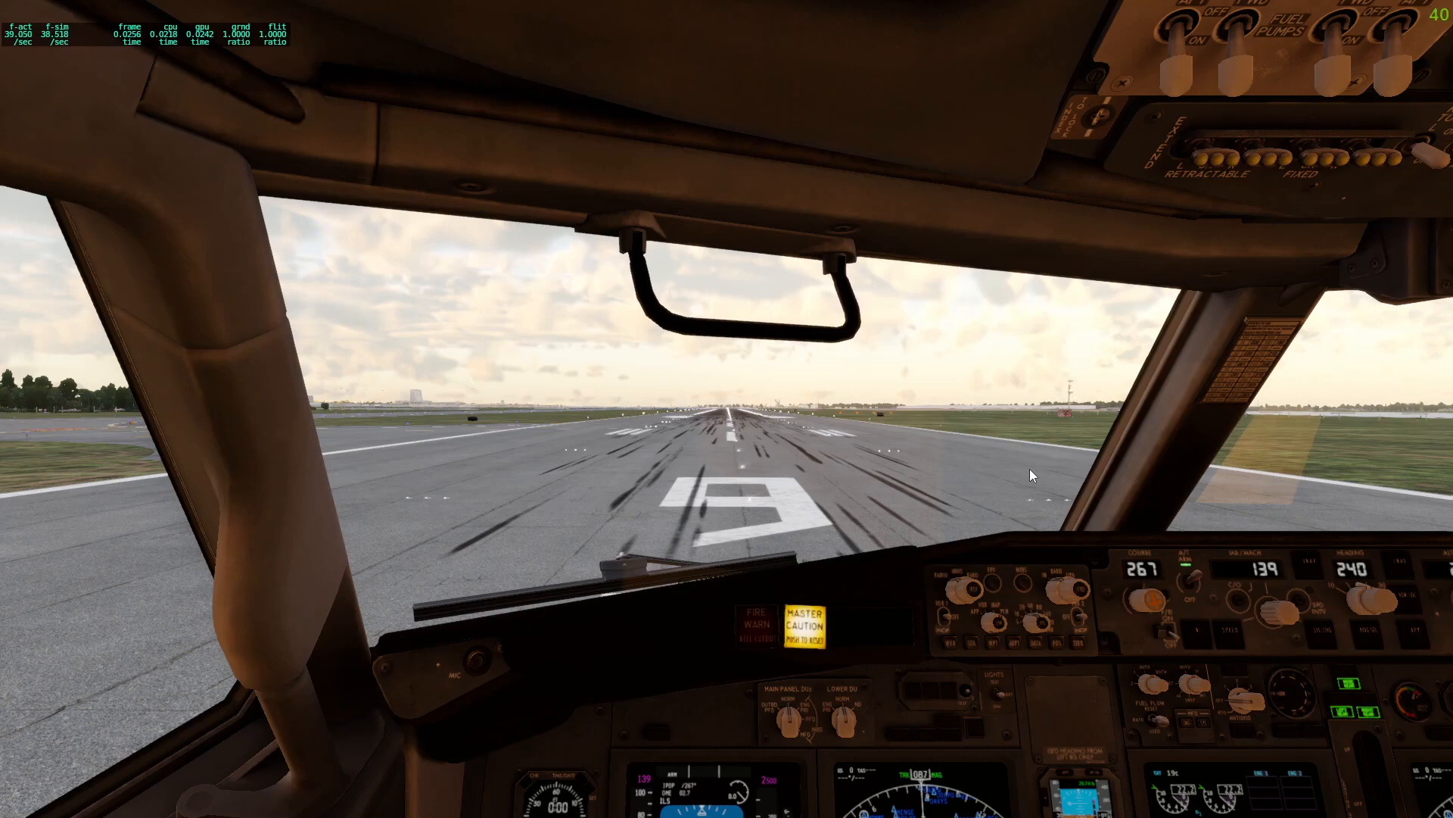
mouse_move(950, 490)
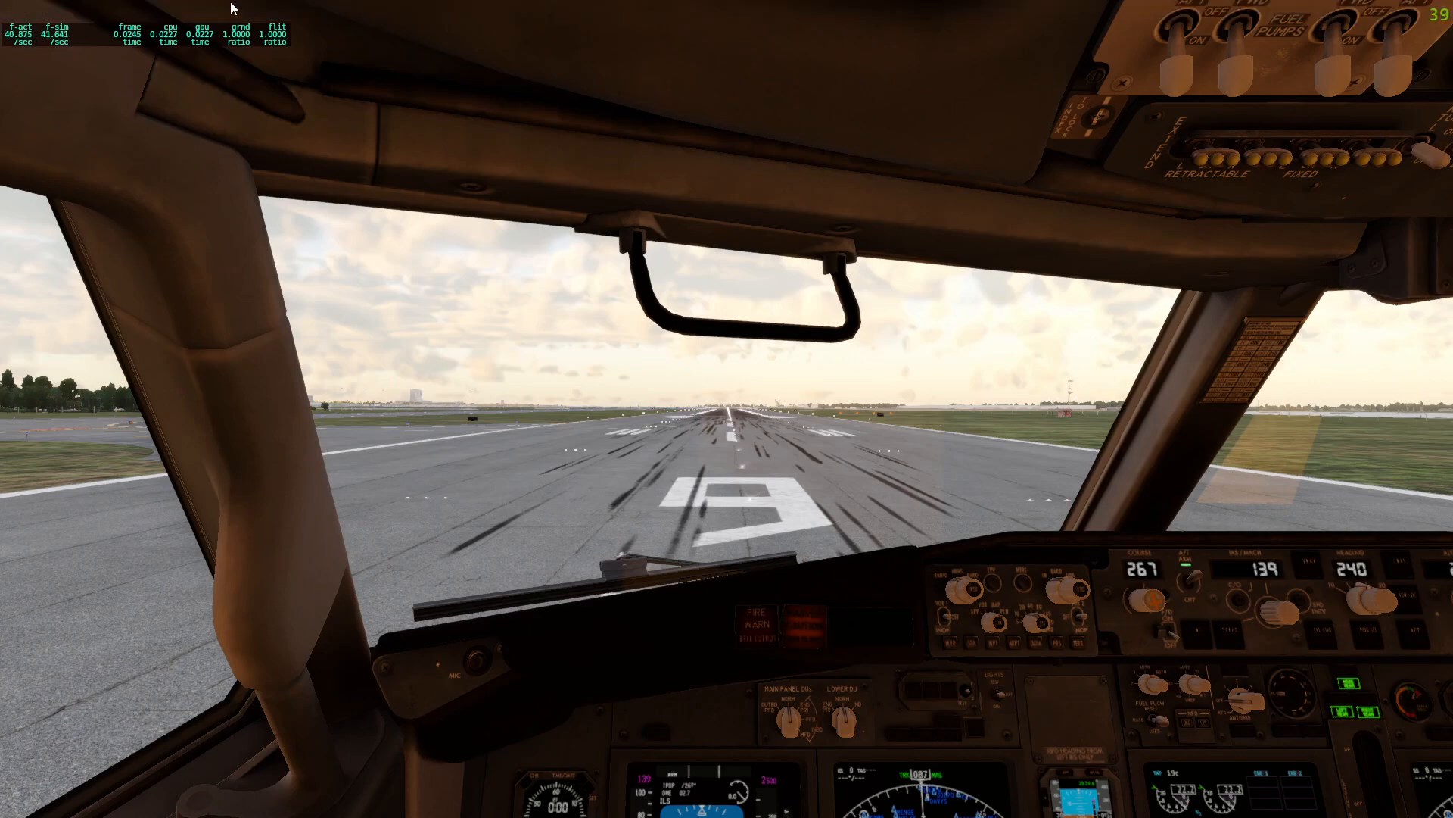
mouse_move(232, 9)
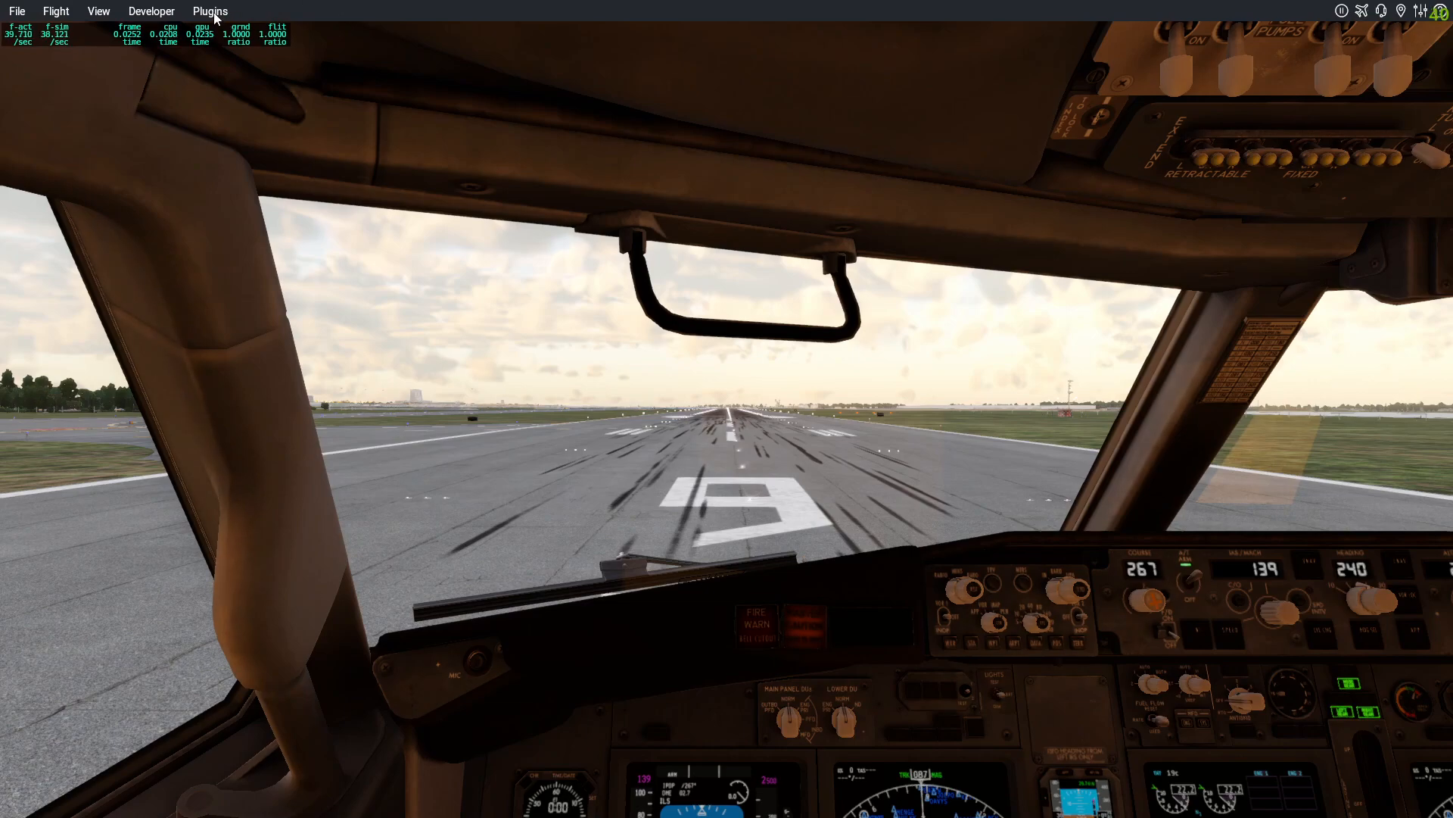
click(209, 12)
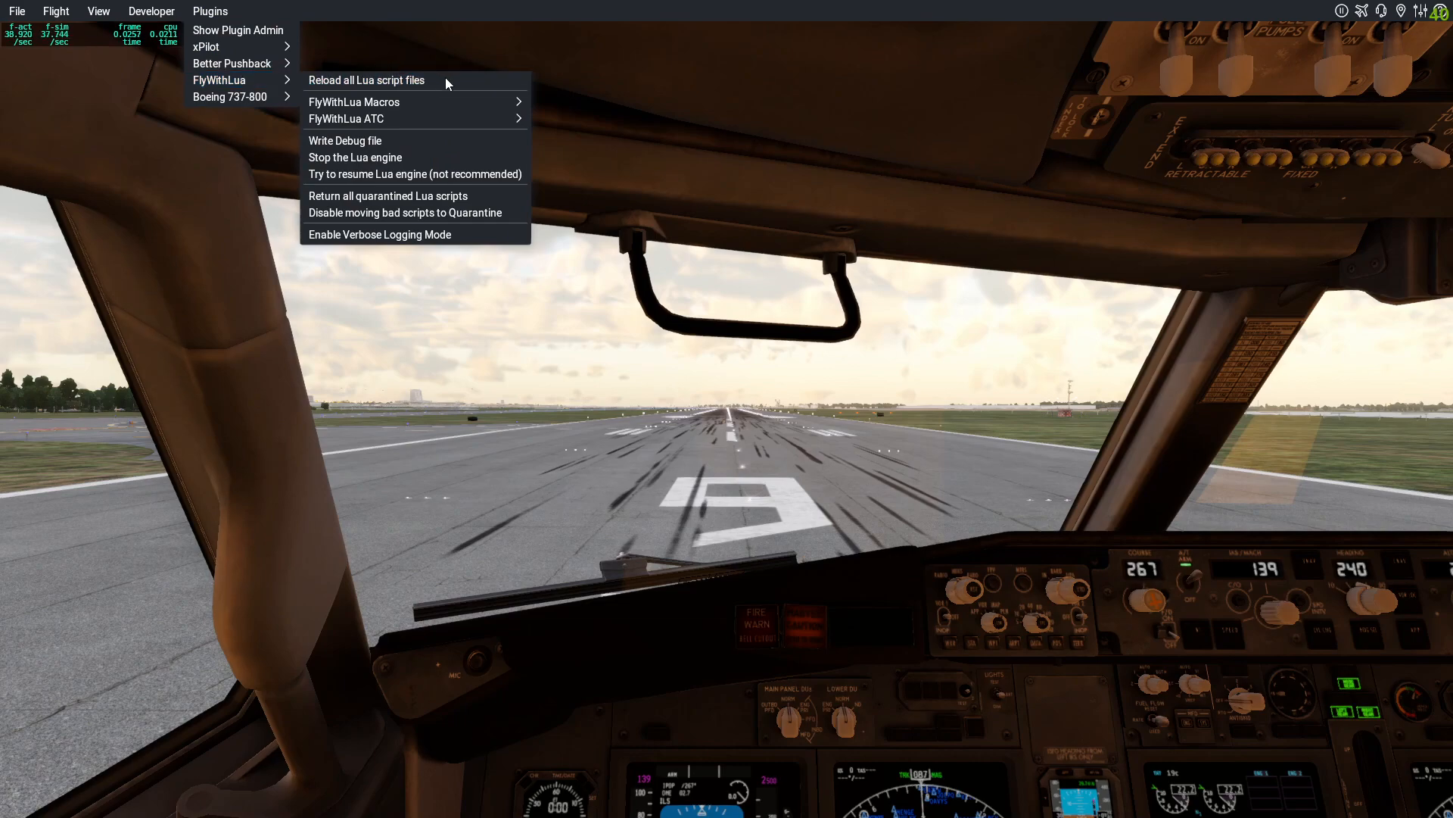
mouse_move(415, 80)
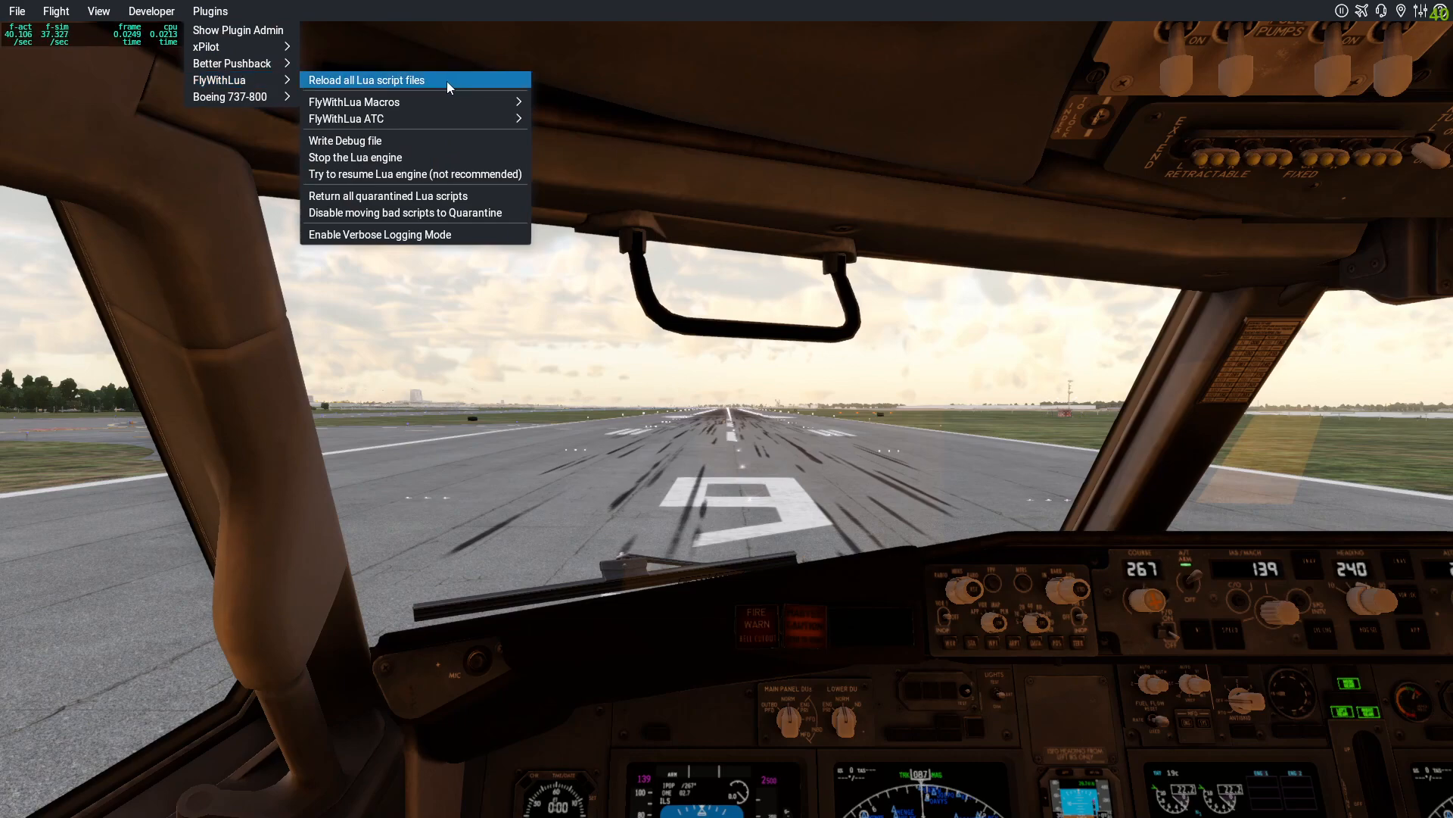
click(365, 80)
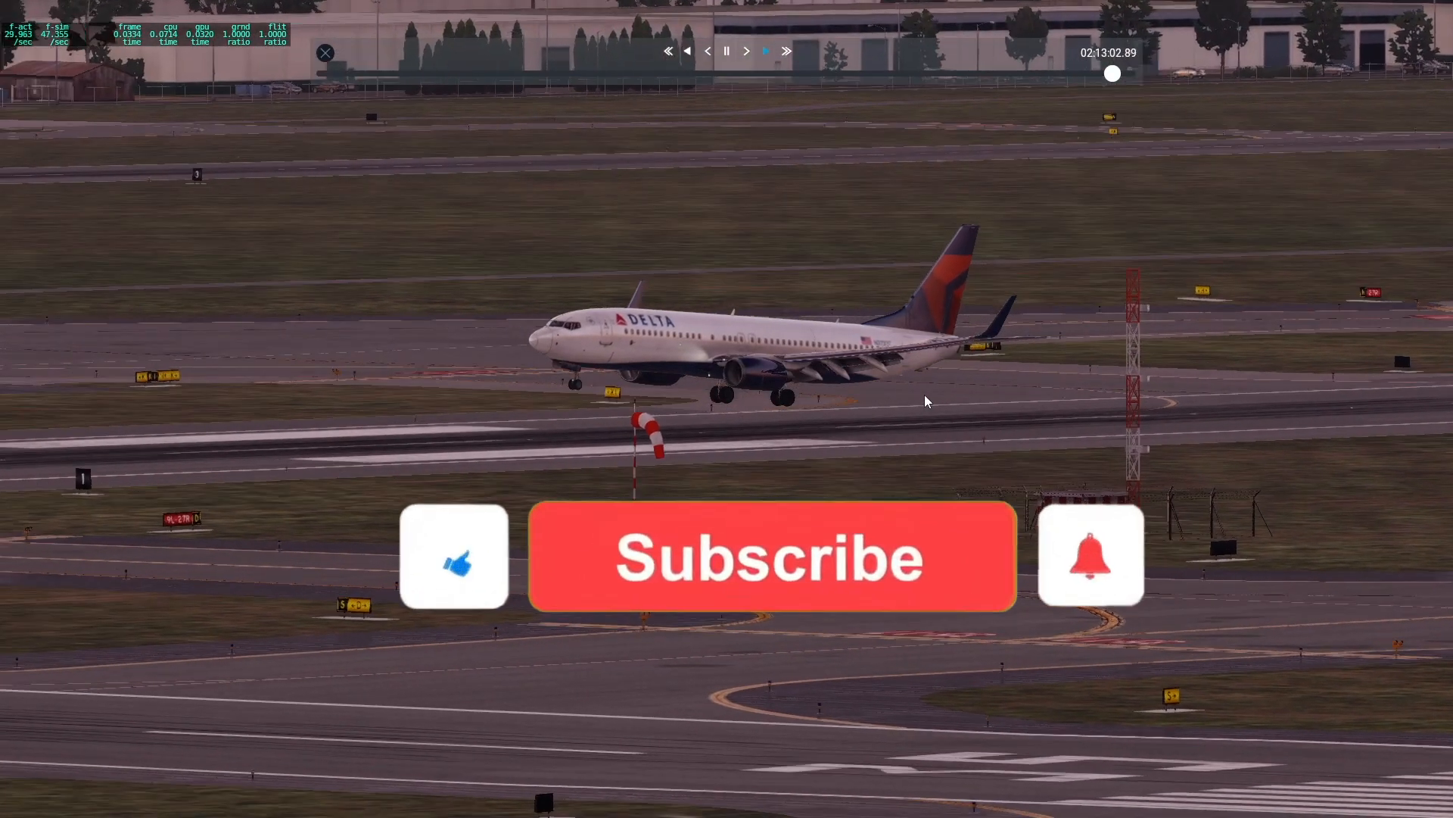
Watch the Delta 737 landing replay through touchdown with tire smoke.
click(772, 557)
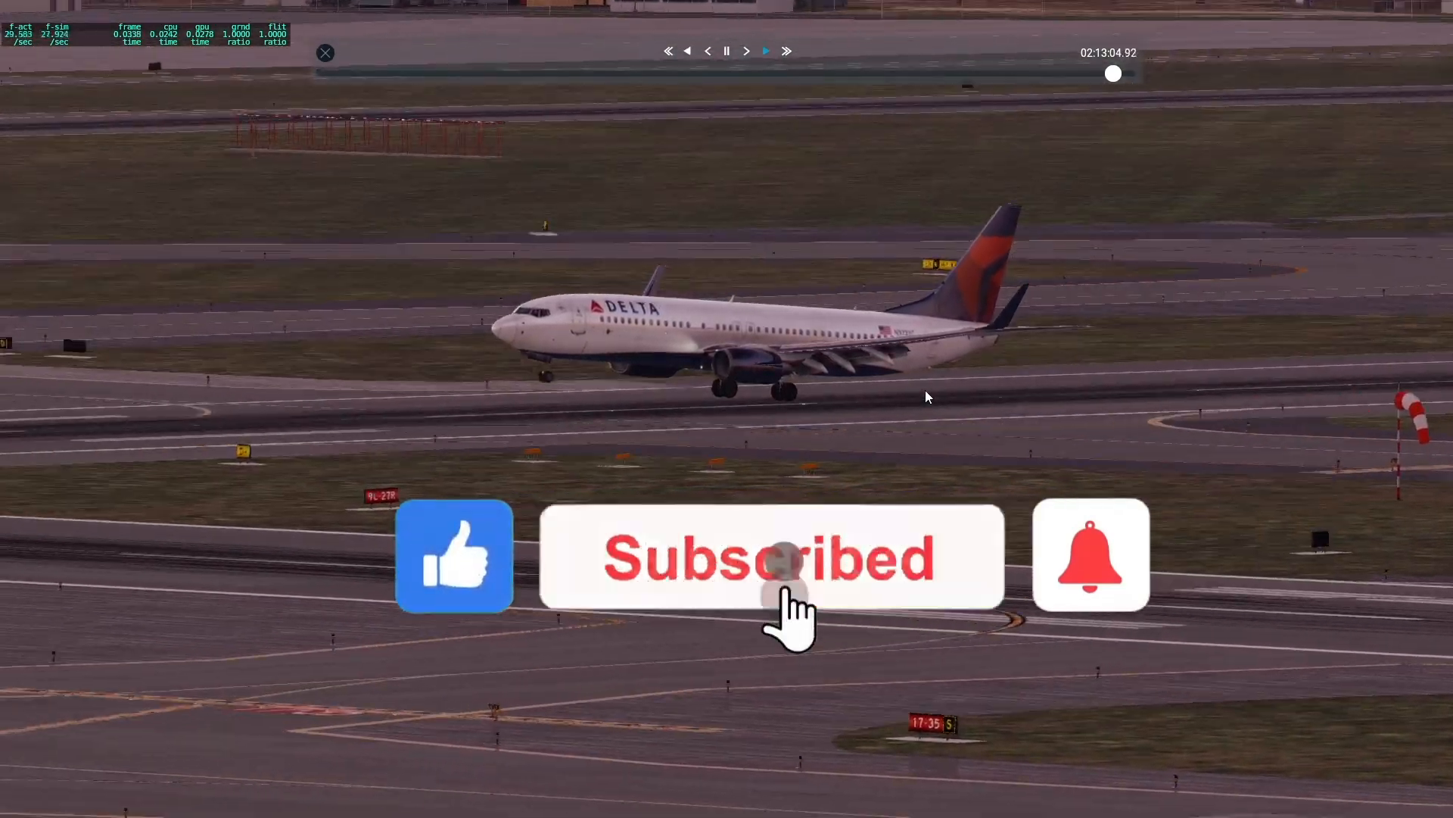
click(1090, 554)
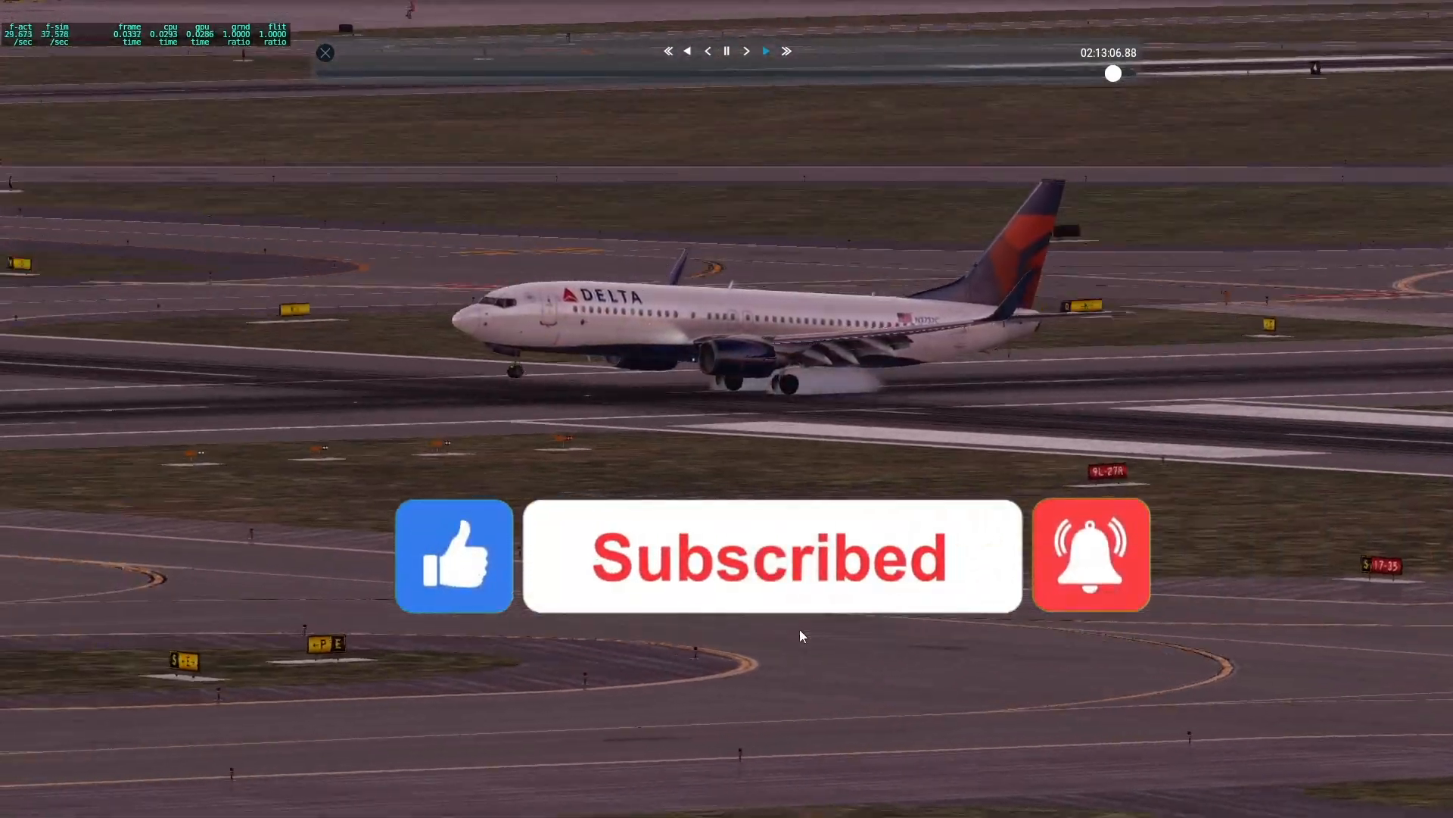